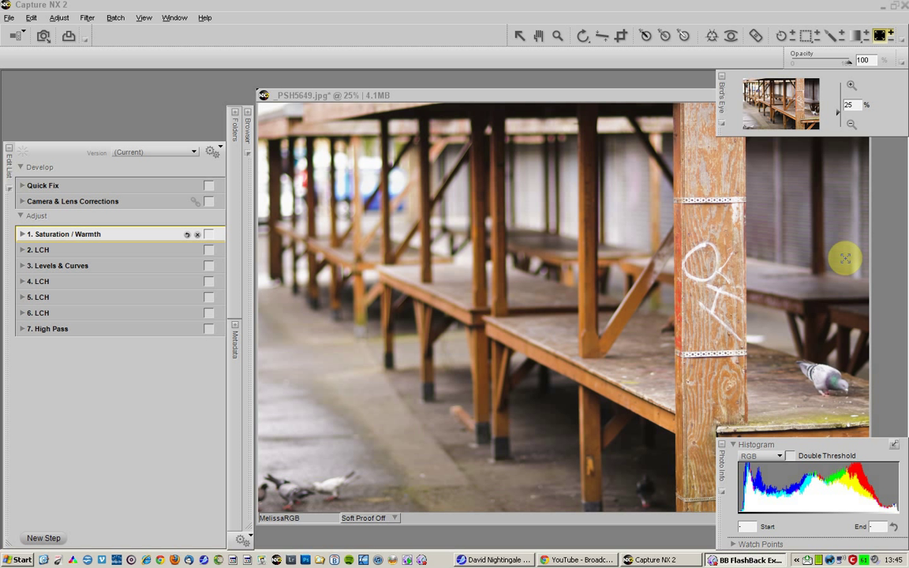
{"action": "mouse_move", "coordinate": [571, 324]}
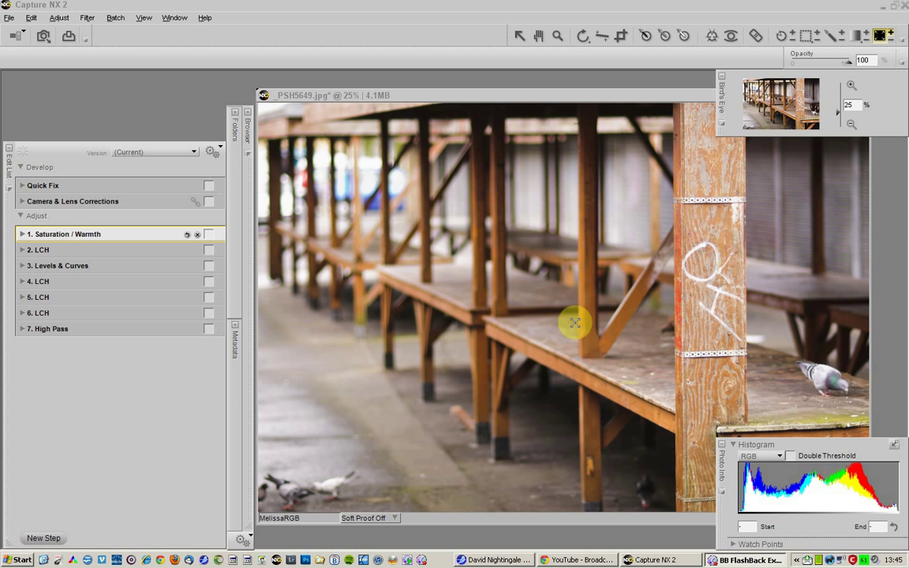
{"action": "mouse_move", "coordinate": [524, 318]}
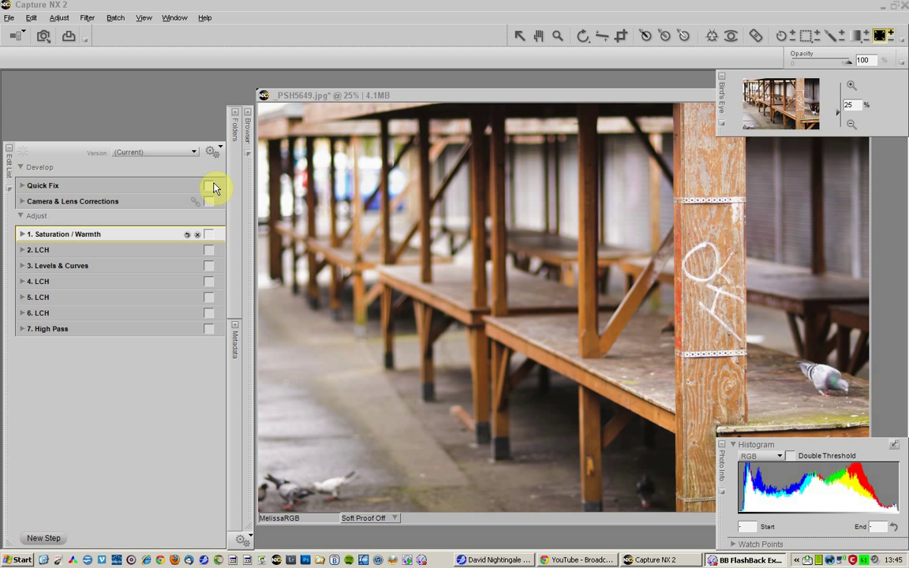
{"action": "mouse_move", "coordinate": [216, 349]}
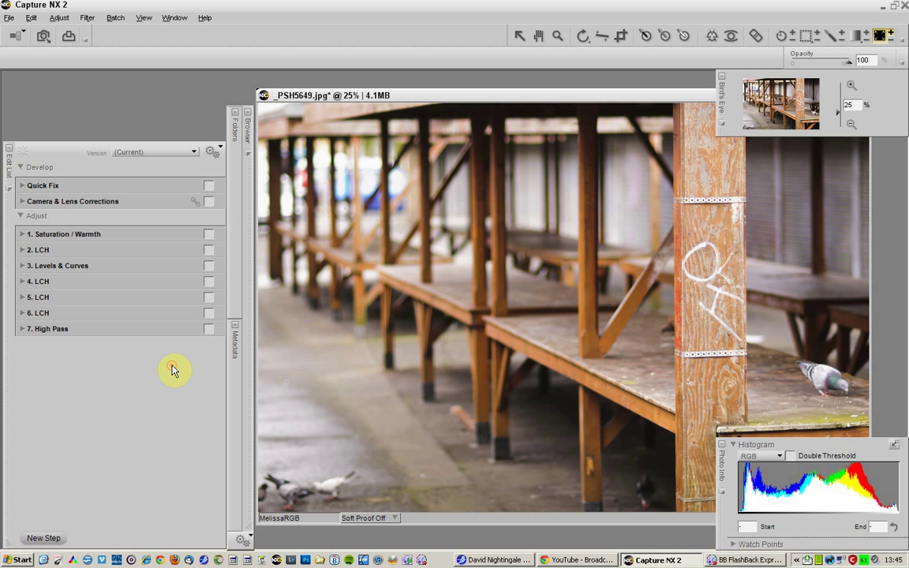
{"action": "mouse_move", "coordinate": [208, 190]}
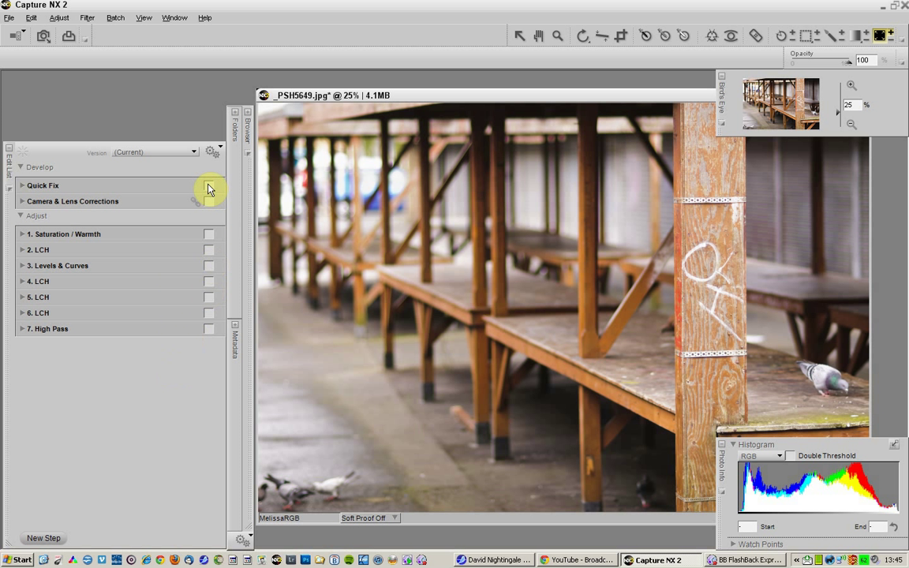
Toggle the Quick Fix adjustment on and off again to compare the photo
{"action": "left_click", "coordinate": [209, 202]}
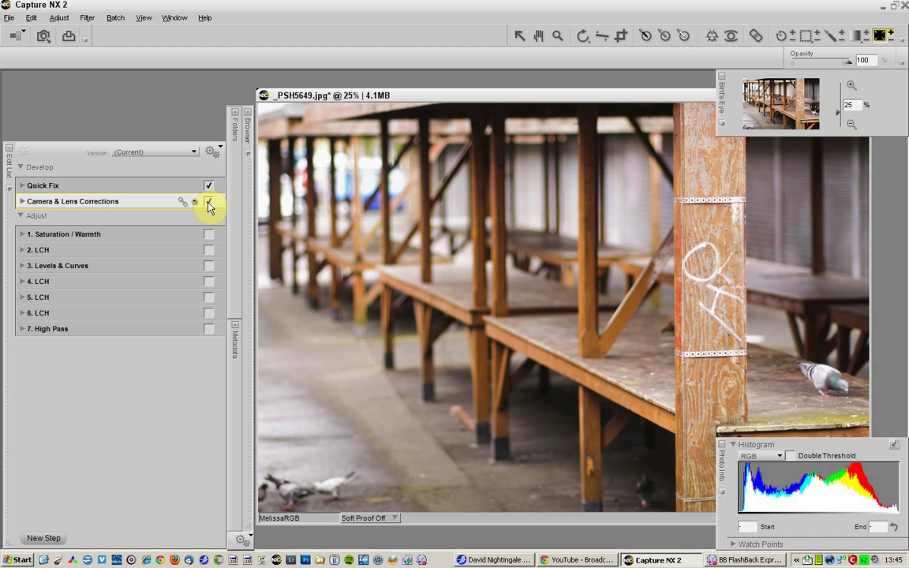
{"action": "left_click", "coordinate": [209, 202]}
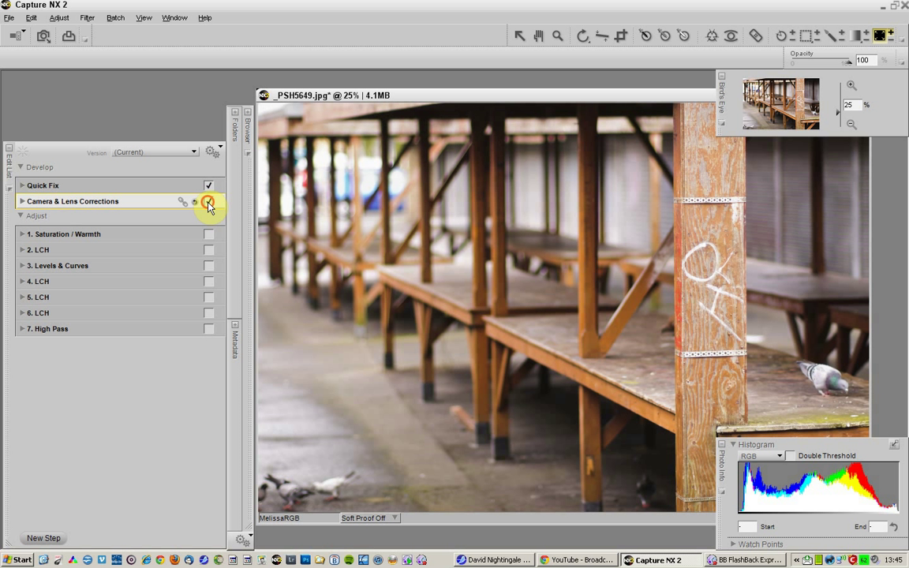
{"action": "left_click", "coordinate": [208, 202]}
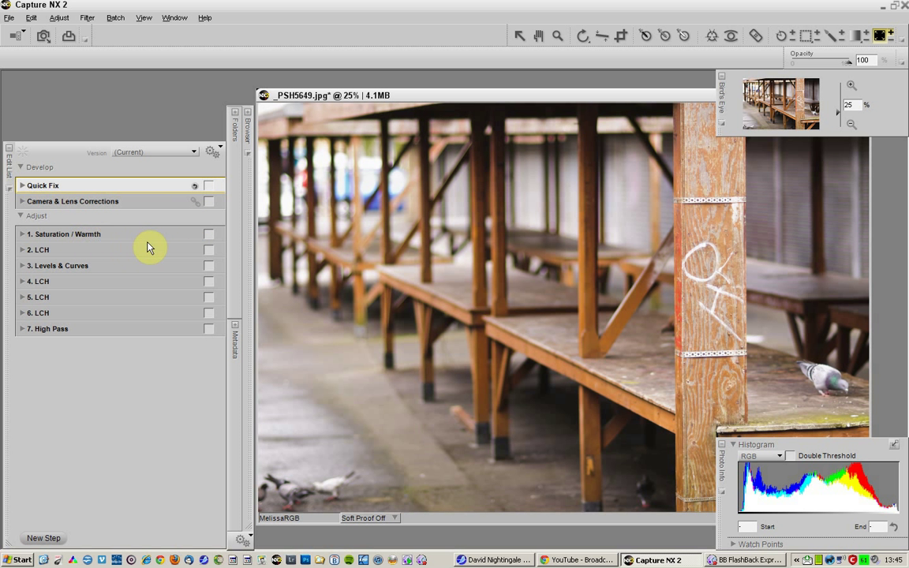
{"action": "mouse_move", "coordinate": [199, 266]}
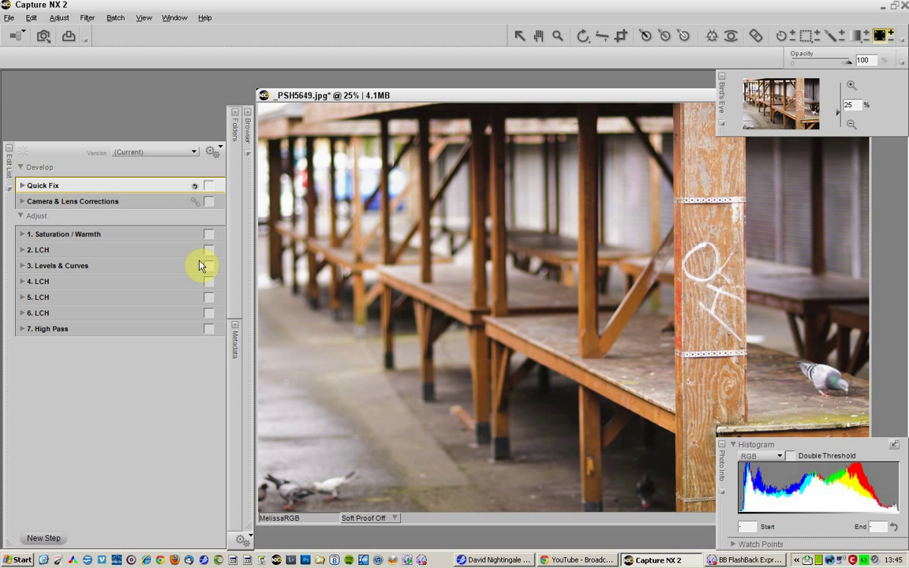
{"action": "mouse_move", "coordinate": [180, 261]}
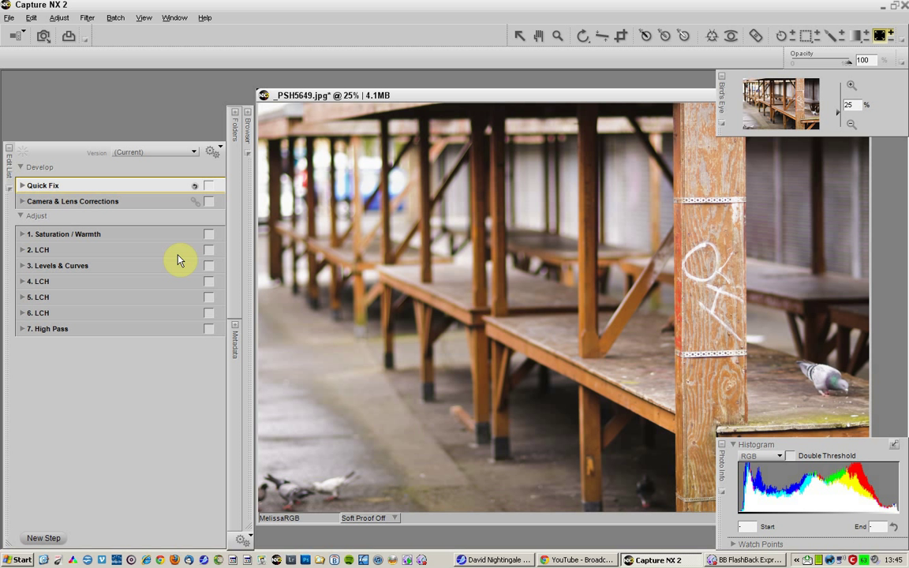
Enable the Saturation / Warmth step applying Saturation -40 for a muted look
{"action": "left_click", "coordinate": [24, 234]}
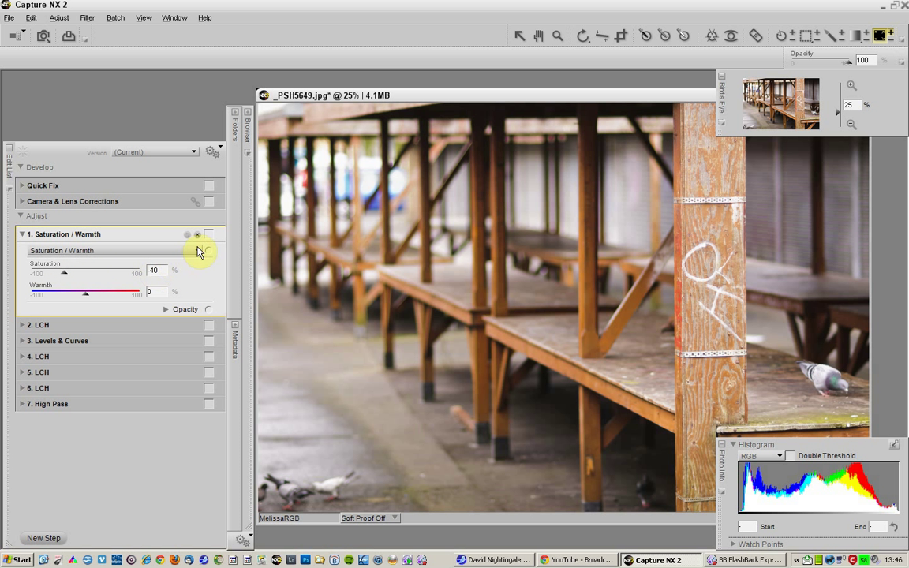
{"action": "left_click", "coordinate": [210, 237]}
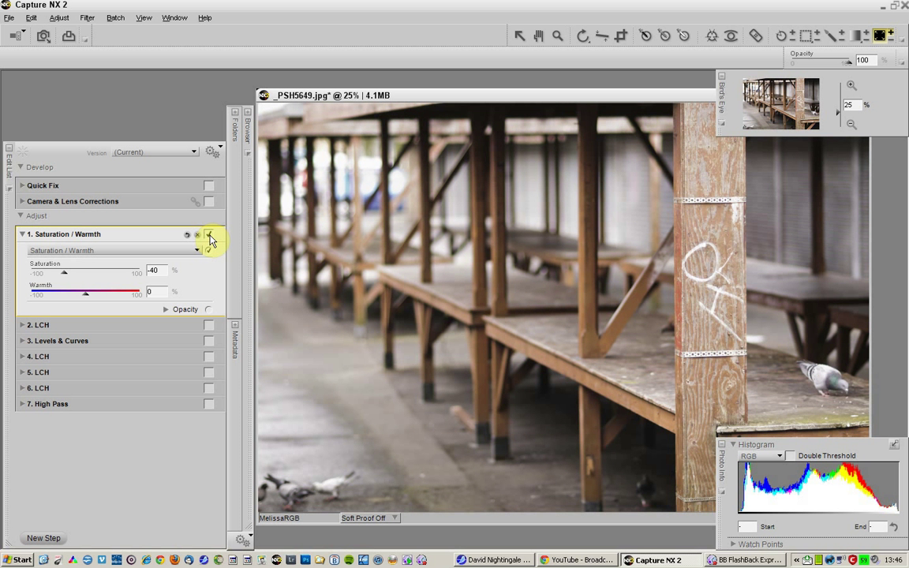
{"action": "left_click", "coordinate": [164, 309]}
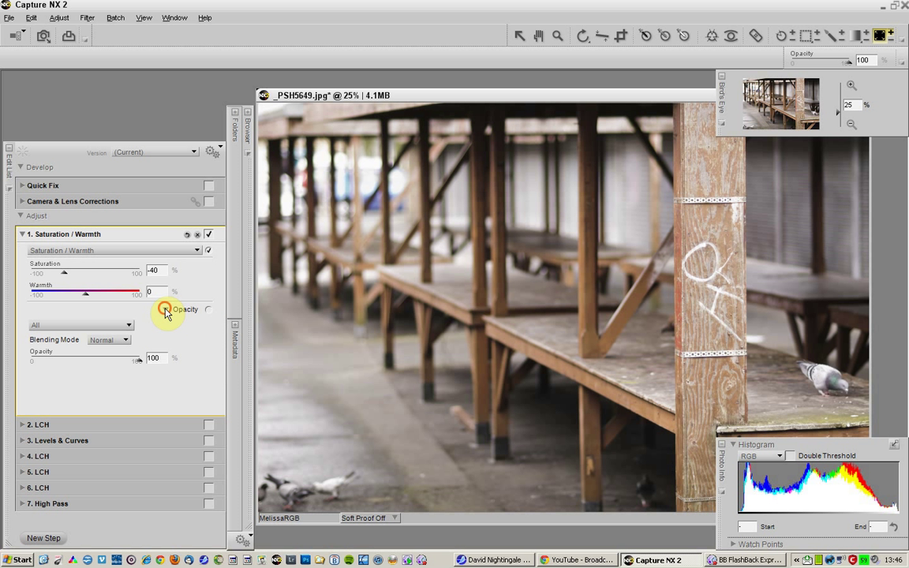
{"action": "left_click", "coordinate": [23, 234]}
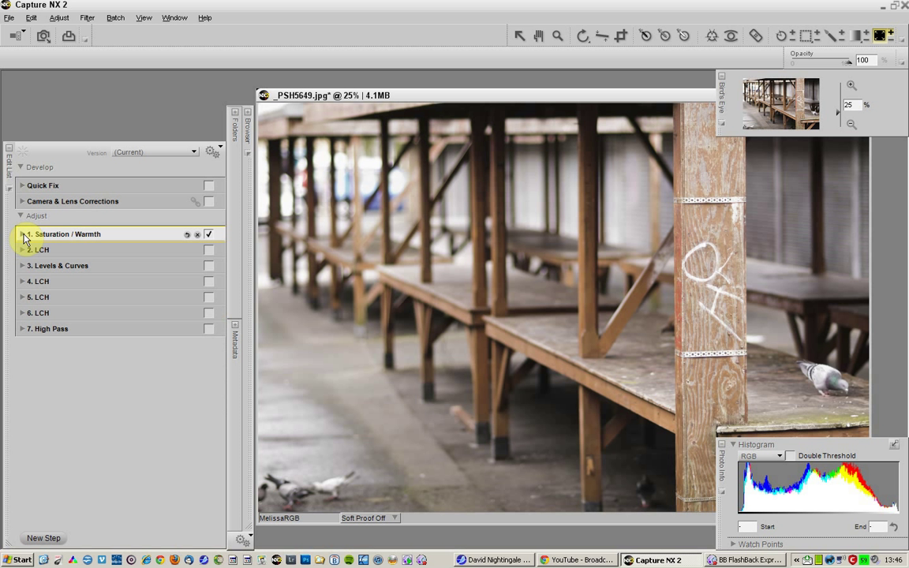
Enable the LCH step, pull the lightness curve shadows down, keeping luminance and chrominance opacity
{"action": "left_click", "coordinate": [22, 249]}
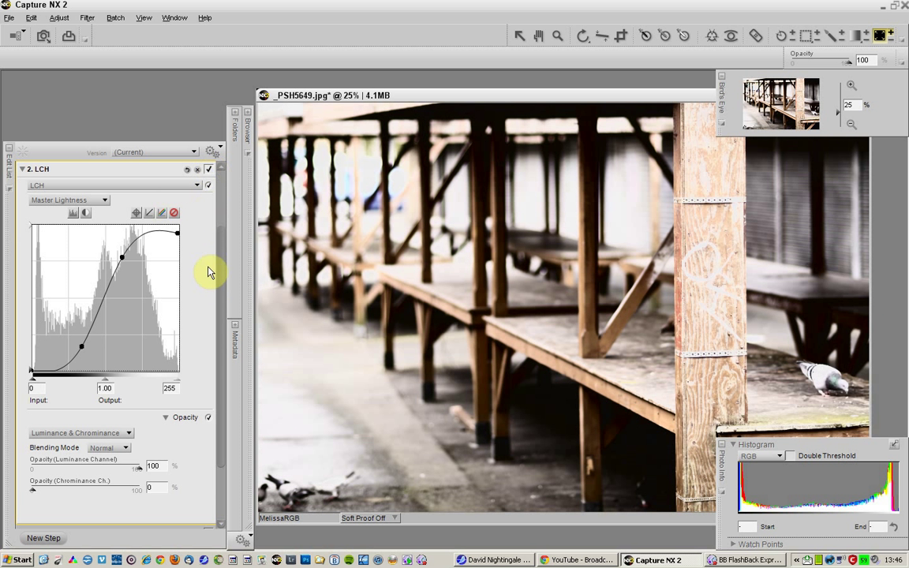
{"action": "mouse_move", "coordinate": [210, 288]}
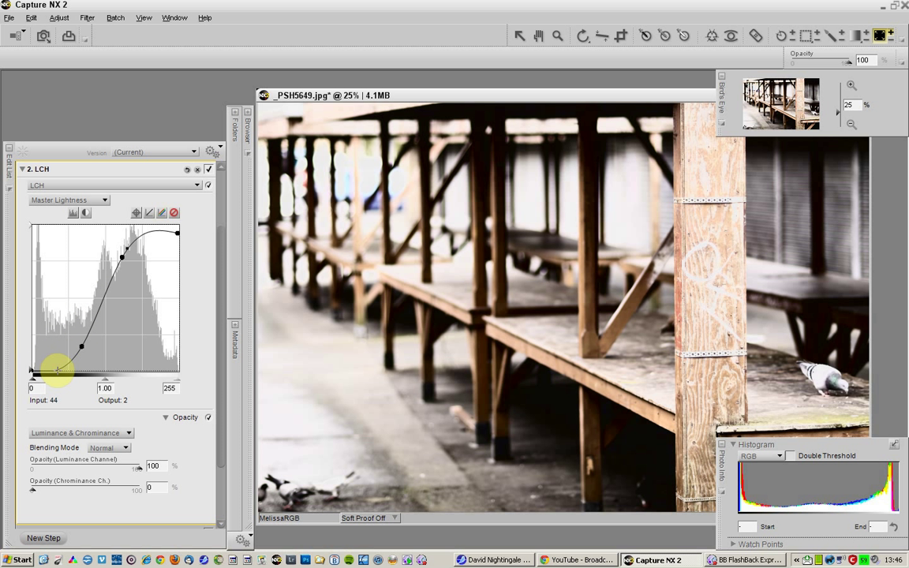
{"action": "left_click_drag", "start_coordinate": [82, 346], "coordinate": [123, 258]}
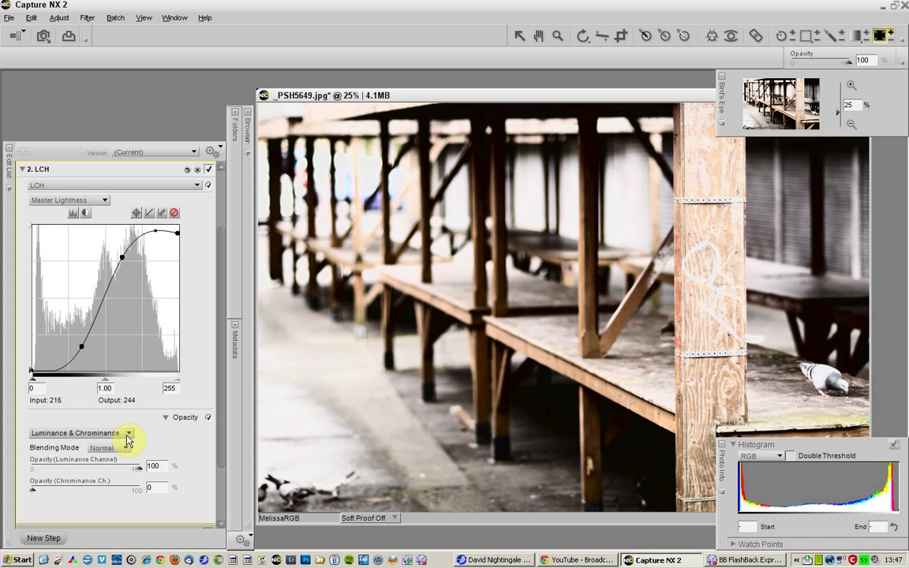
{"action": "left_click", "coordinate": [128, 432]}
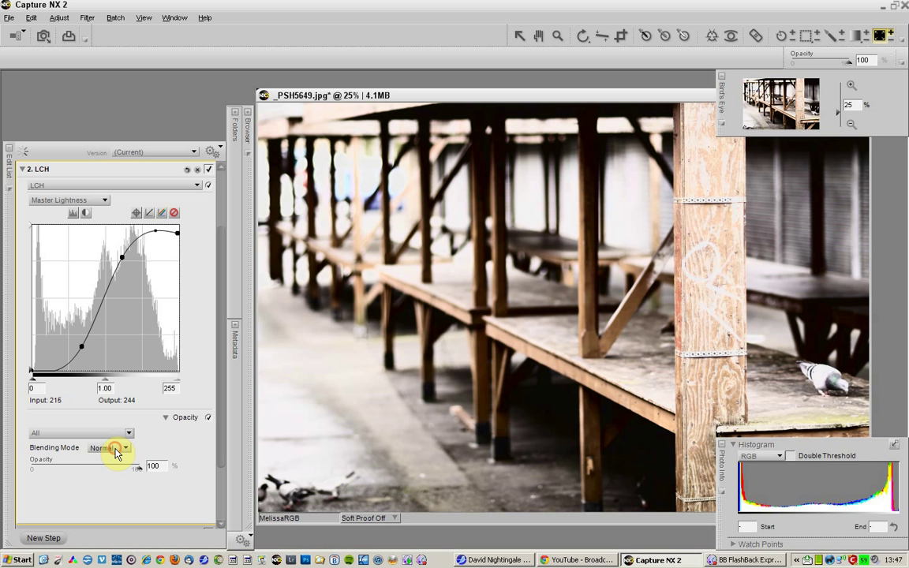
{"action": "left_click", "coordinate": [126, 448]}
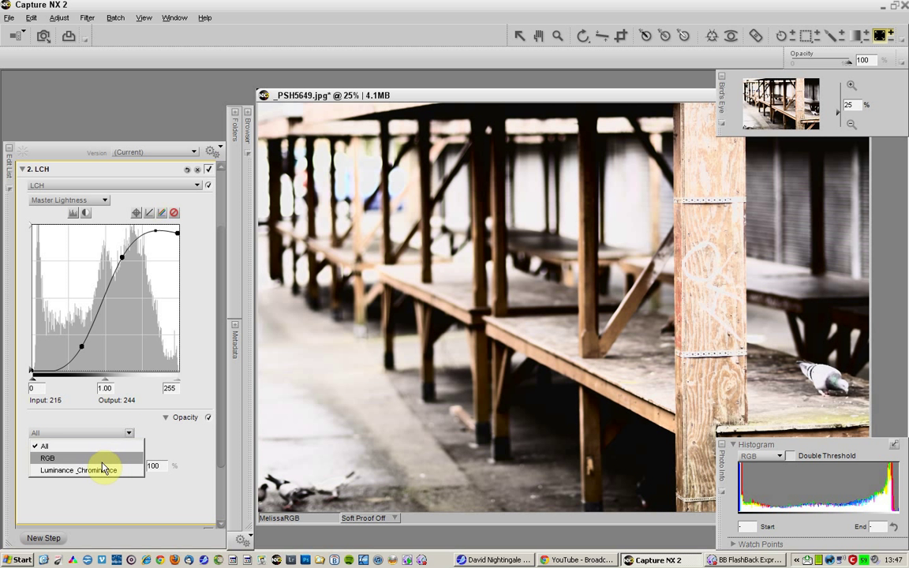
{"action": "left_click", "coordinate": [79, 470]}
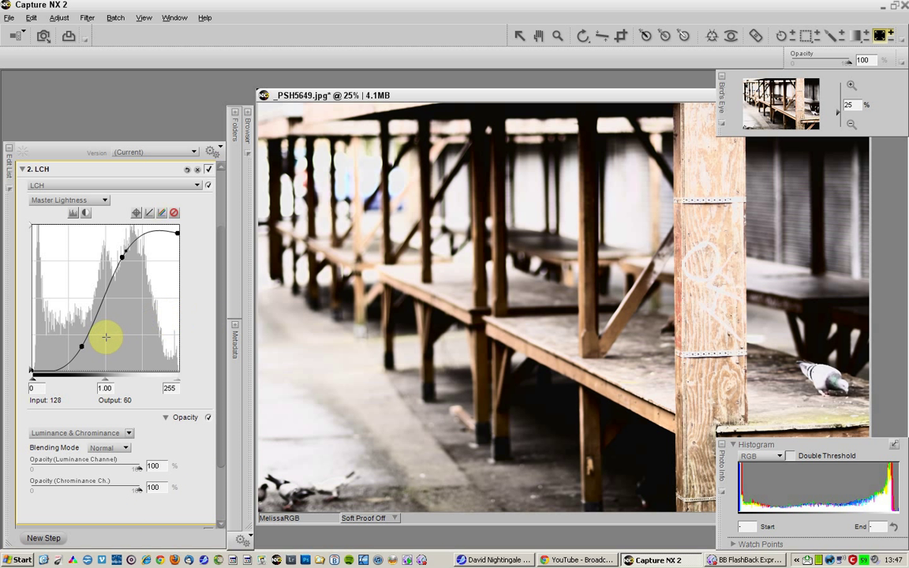
Shape the Master Lightness curve into a steep S and preview the clipped highlights
{"action": "left_click_drag", "start_coordinate": [105, 338], "coordinate": [119, 278]}
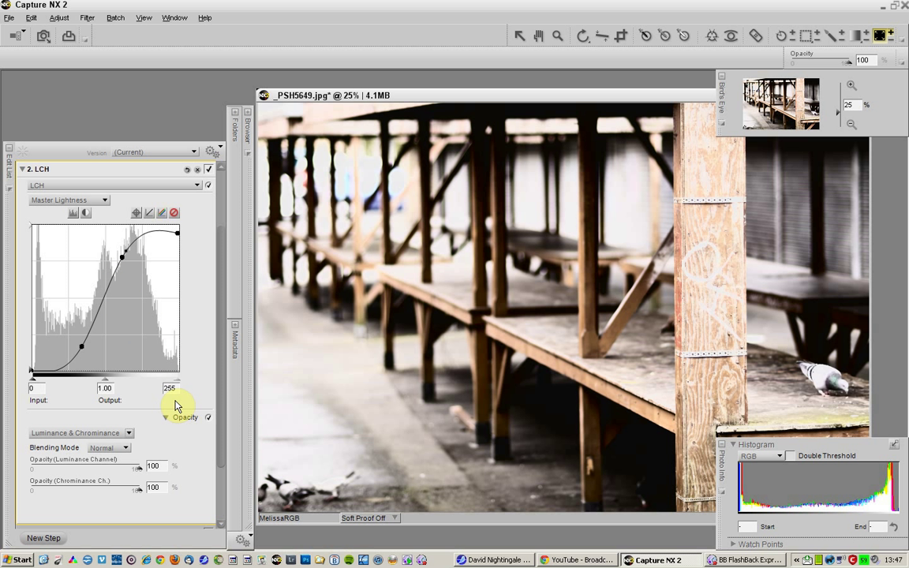
{"action": "mouse_move", "coordinate": [189, 379]}
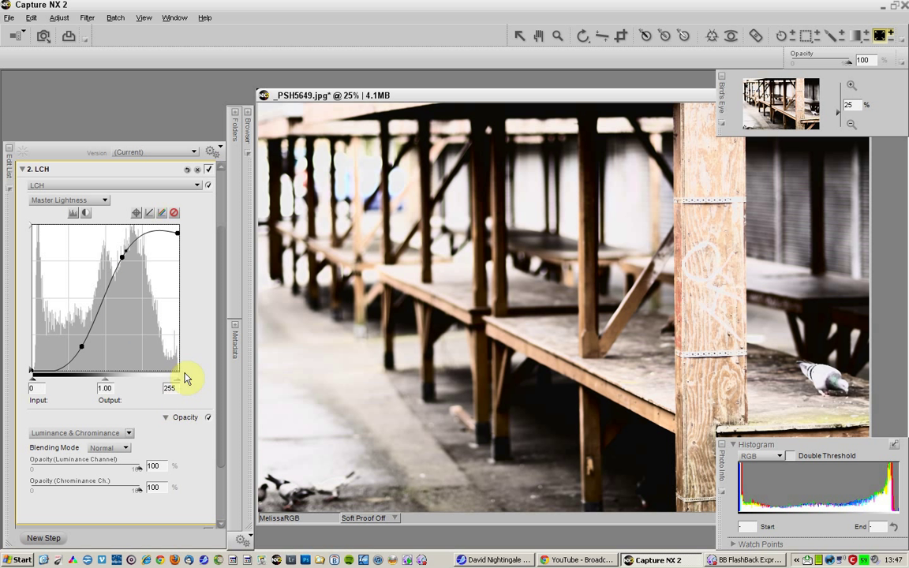
{"action": "left_click_drag", "start_coordinate": [177, 233], "coordinate": [177, 235]}
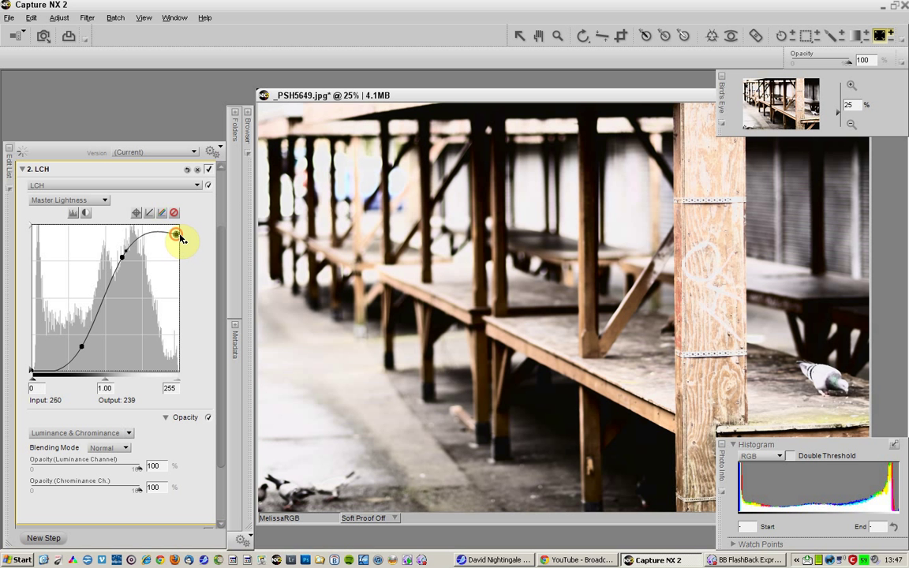
{"action": "left_click_drag", "start_coordinate": [177, 234], "coordinate": [180, 224]}
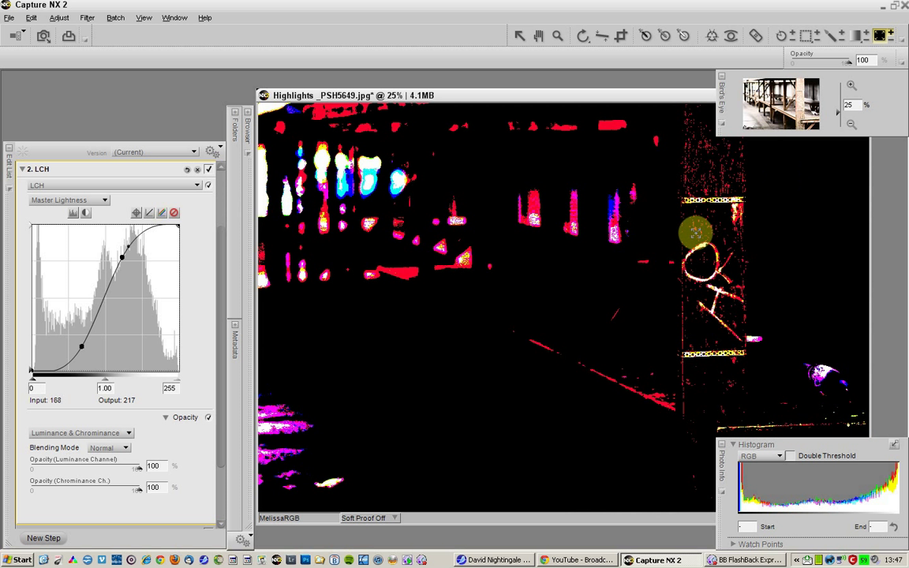
{"action": "left_click_drag", "start_coordinate": [123, 256], "coordinate": [177, 234]}
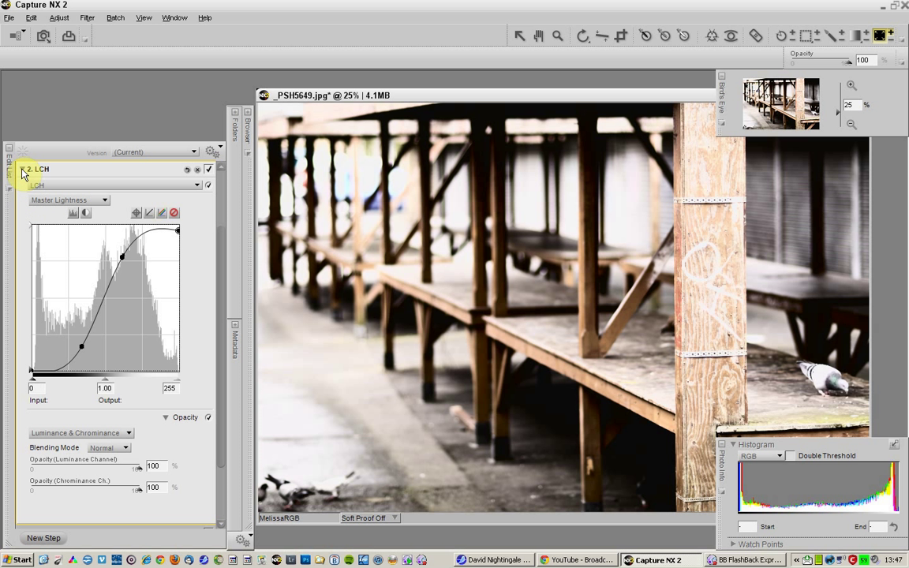
Switch to the Levels & Curves step, lift the midtones and select the Red channel curve
{"action": "left_click", "coordinate": [23, 172]}
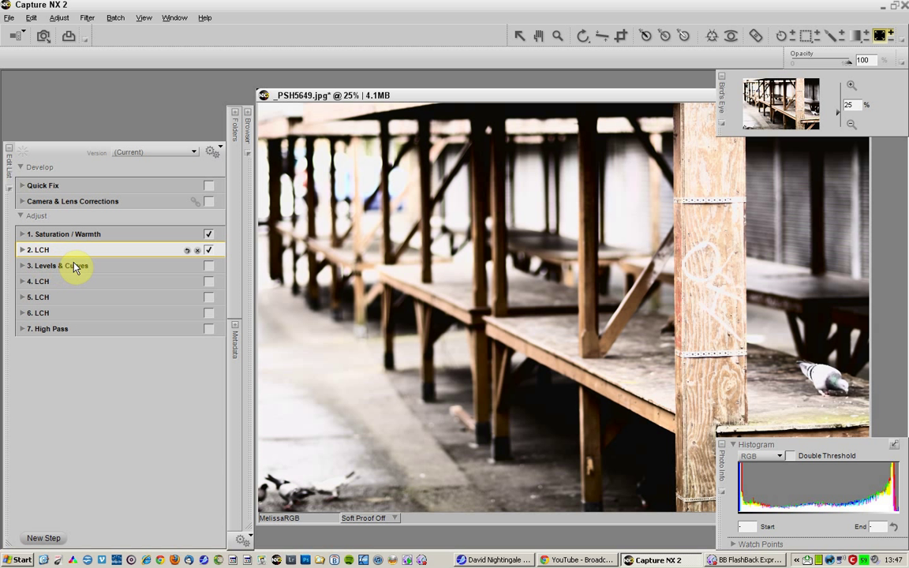
{"action": "mouse_move", "coordinate": [22, 269]}
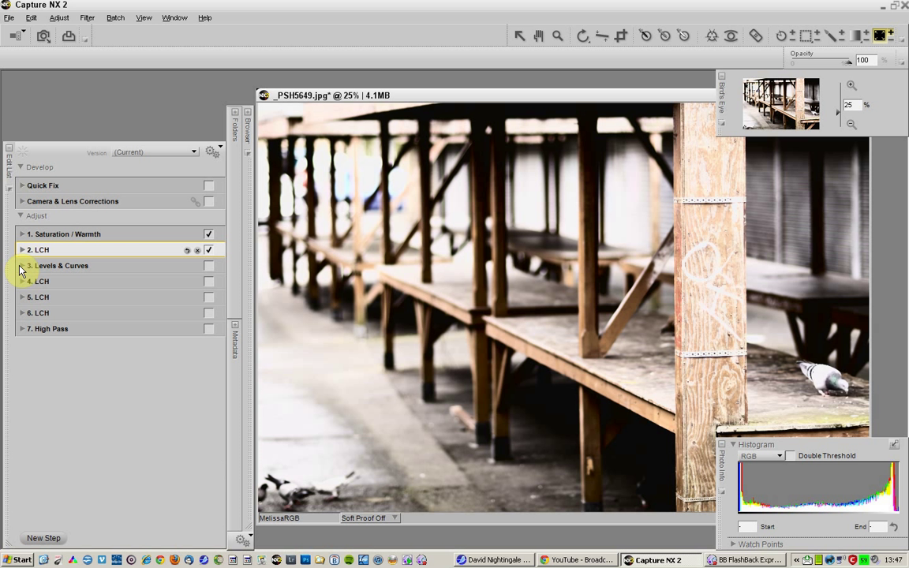
{"action": "left_click", "coordinate": [19, 266]}
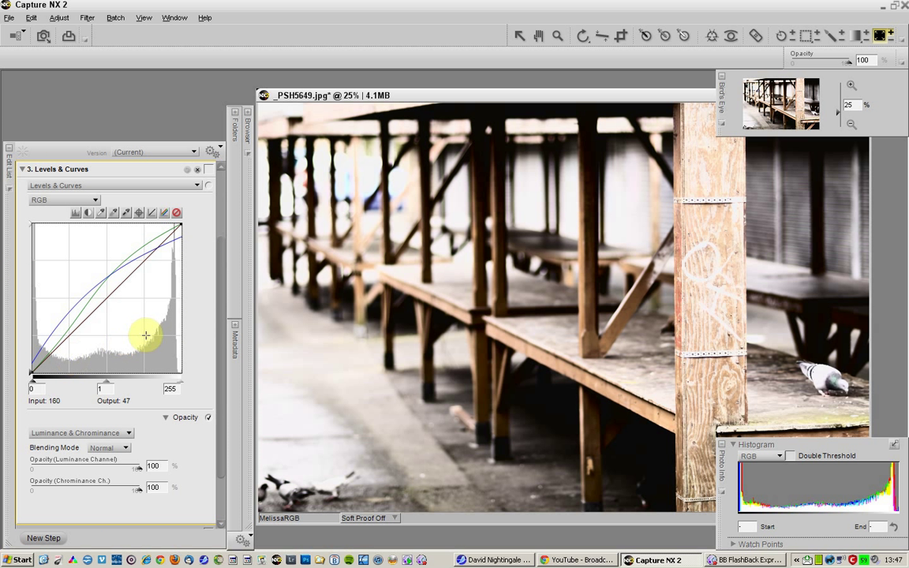
{"action": "left_click_drag", "start_coordinate": [145, 334], "coordinate": [176, 298]}
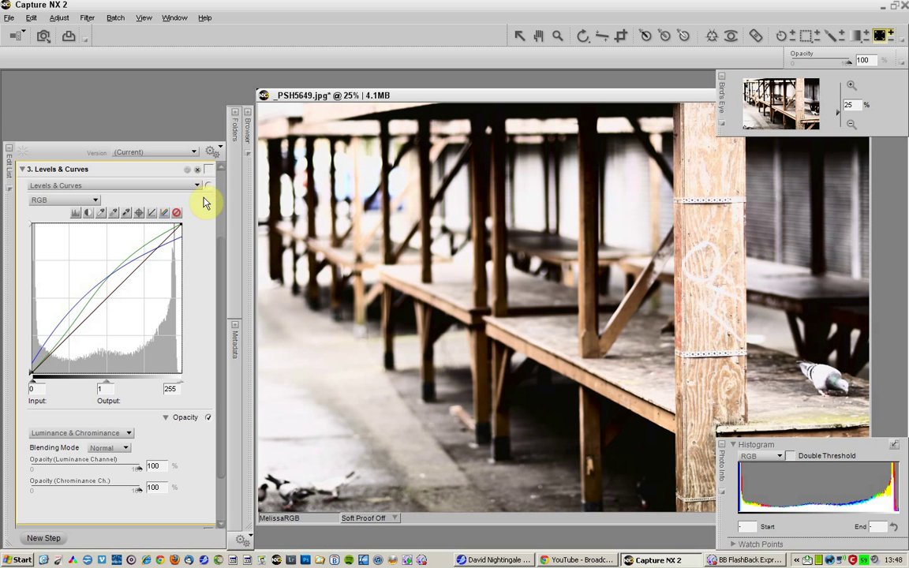
{"action": "mouse_move", "coordinate": [79, 439]}
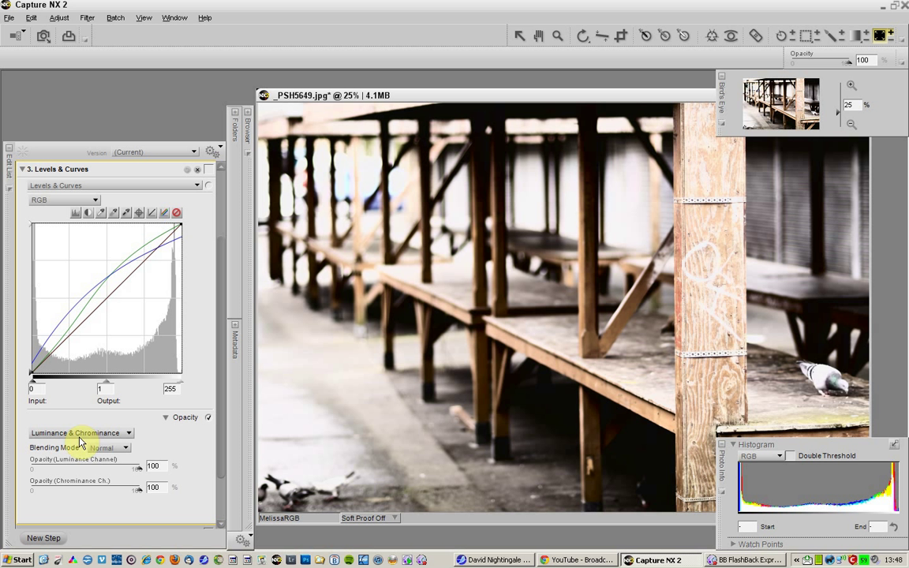
{"action": "left_click", "coordinate": [91, 199]}
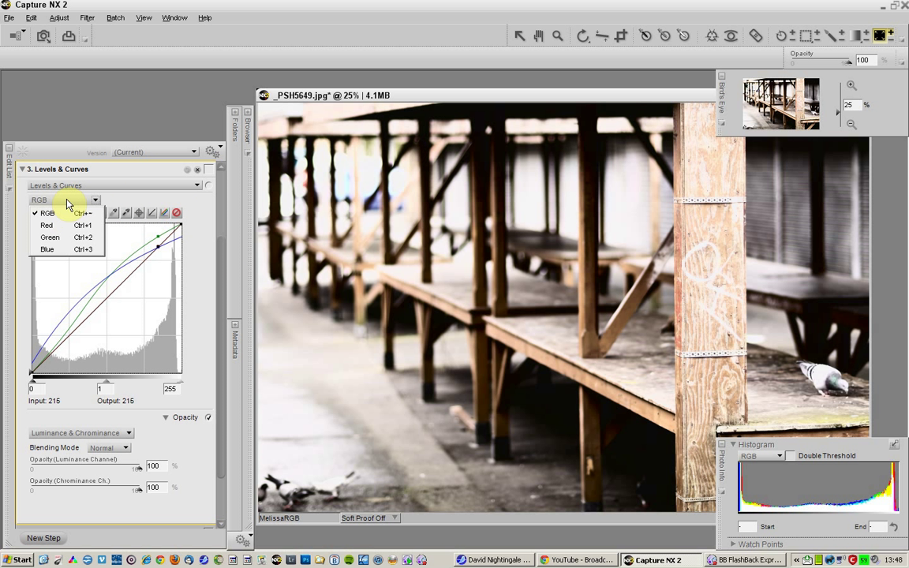
{"action": "left_click", "coordinate": [44, 233]}
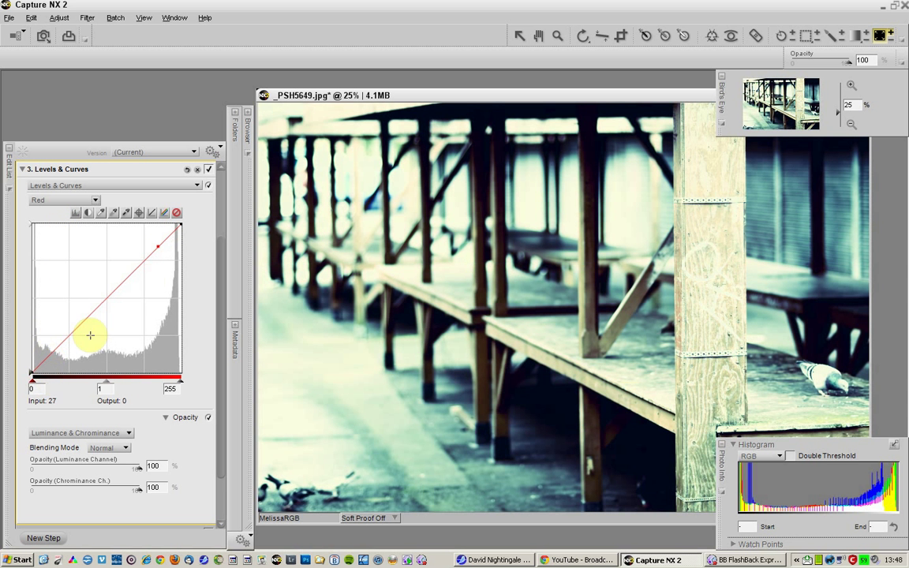
{"action": "mouse_move", "coordinate": [189, 288]}
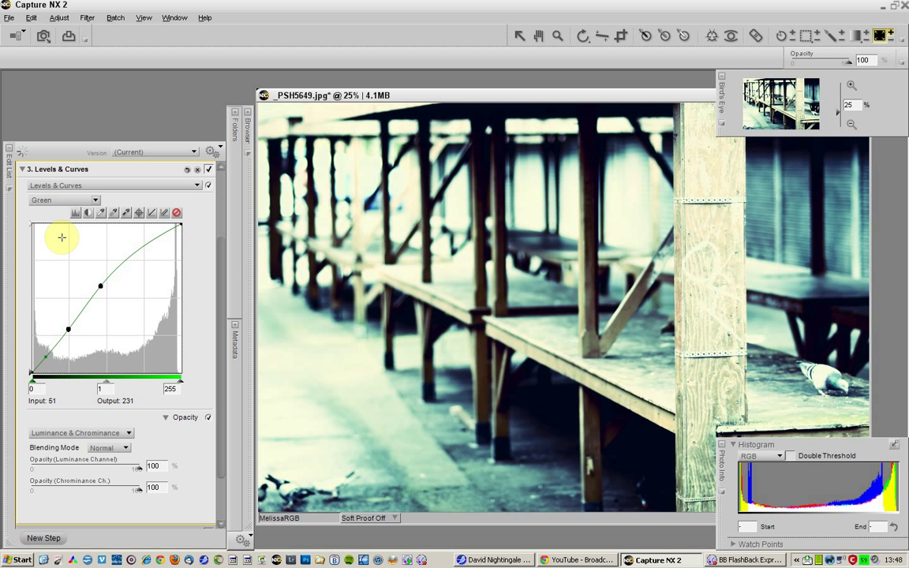
Bend the Green channel curve with a deep shadow dip for teal-blue shadows
{"action": "left_click_drag", "start_coordinate": [60, 237], "coordinate": [104, 297]}
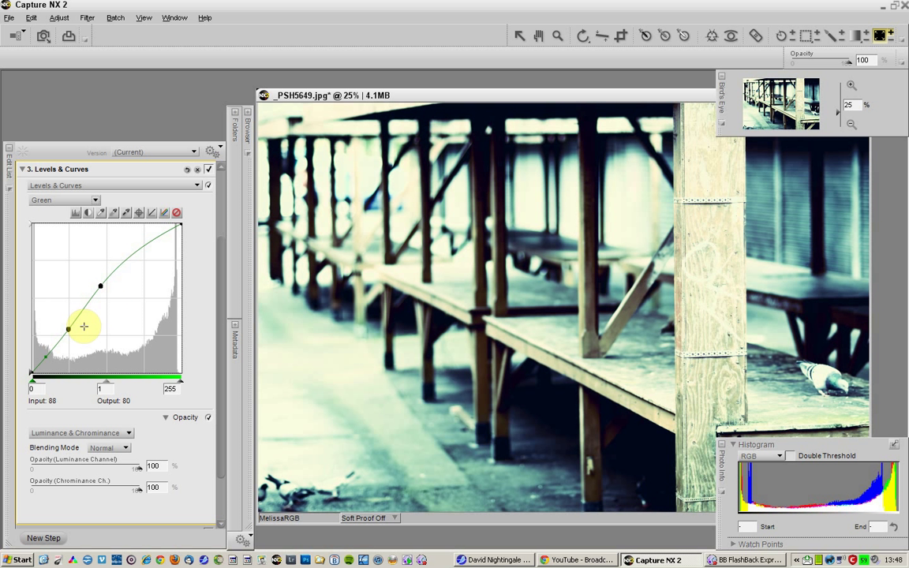
{"action": "left_click_drag", "start_coordinate": [84, 325], "coordinate": [68, 332]}
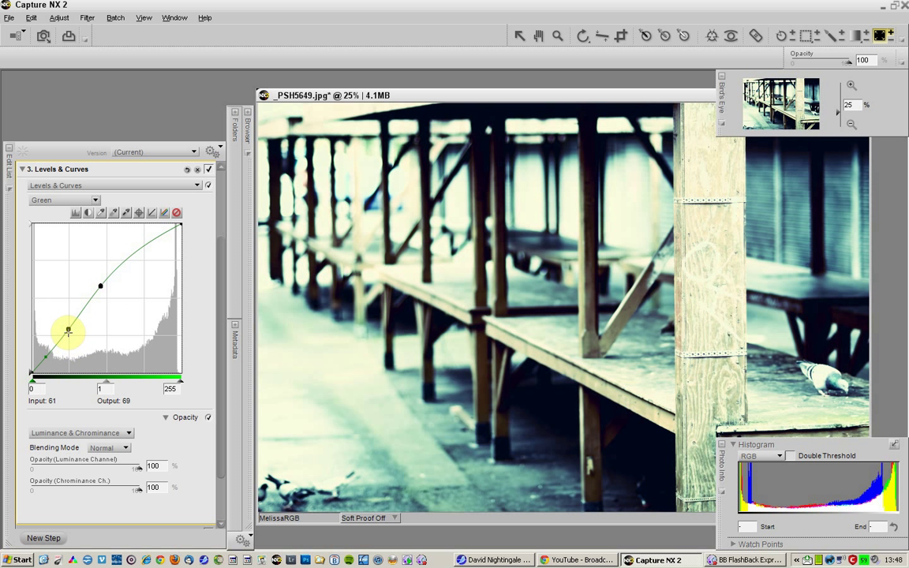
{"action": "left_click_drag", "start_coordinate": [69, 330], "coordinate": [69, 331]}
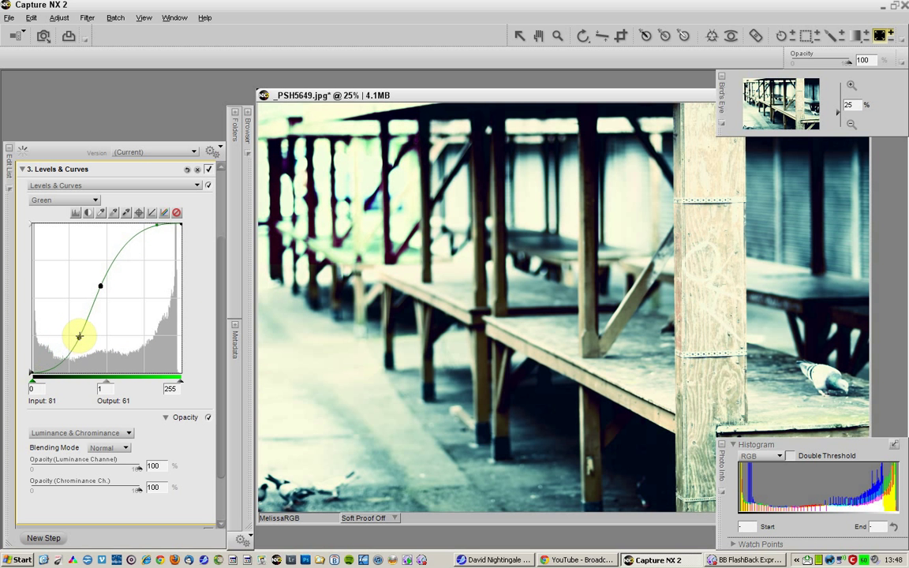
{"action": "left_click_drag", "start_coordinate": [79, 335], "coordinate": [79, 332]}
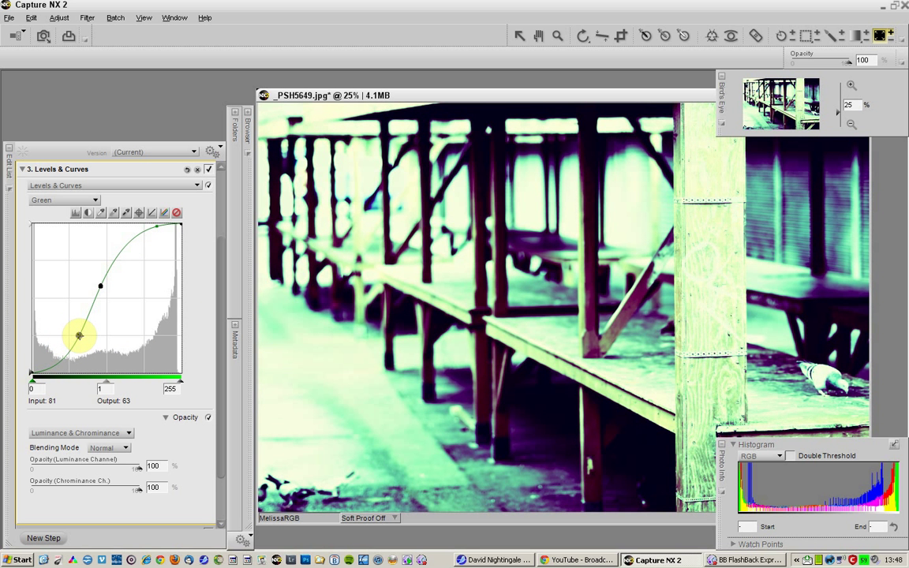
{"action": "left_click_drag", "start_coordinate": [79, 334], "coordinate": [78, 349]}
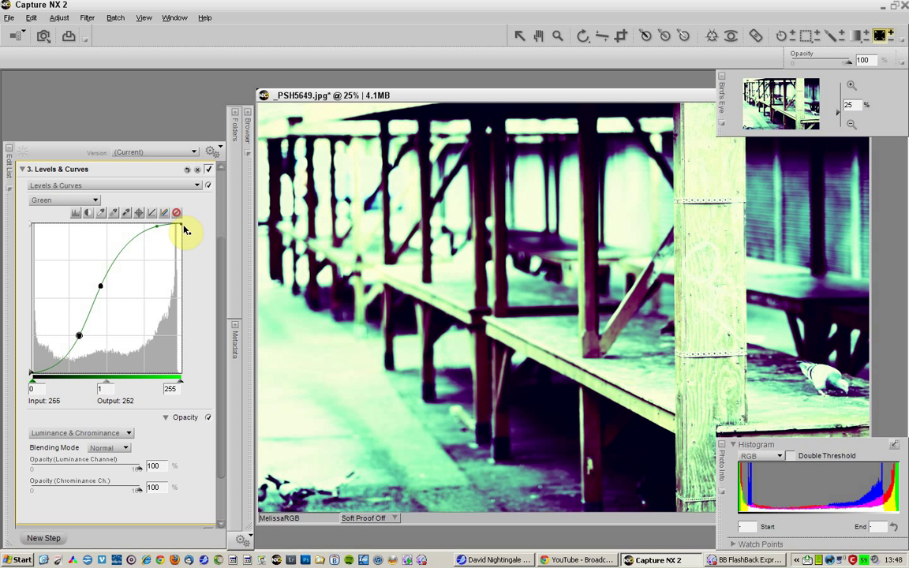
{"action": "left_click_drag", "start_coordinate": [32, 376], "coordinate": [44, 375]}
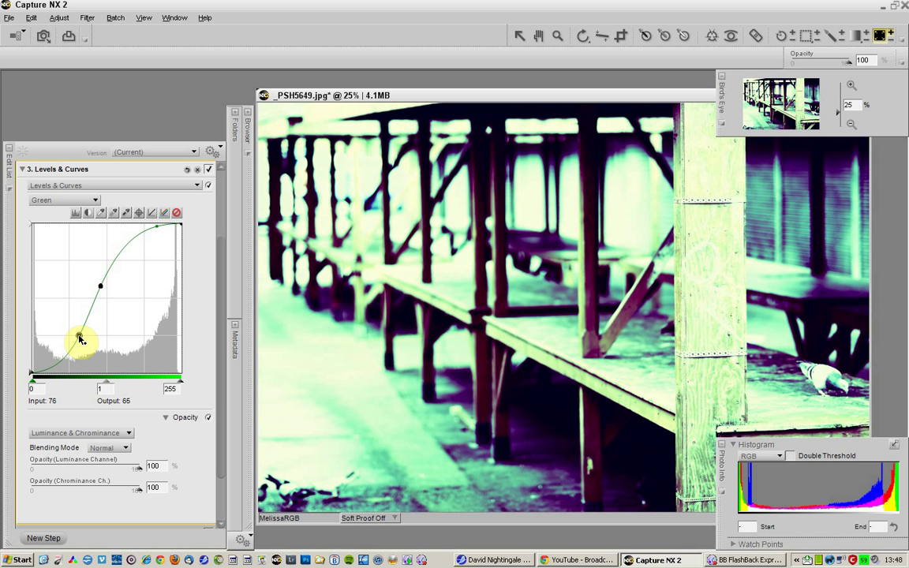
{"action": "left_click_drag", "start_coordinate": [82, 338], "coordinate": [75, 344]}
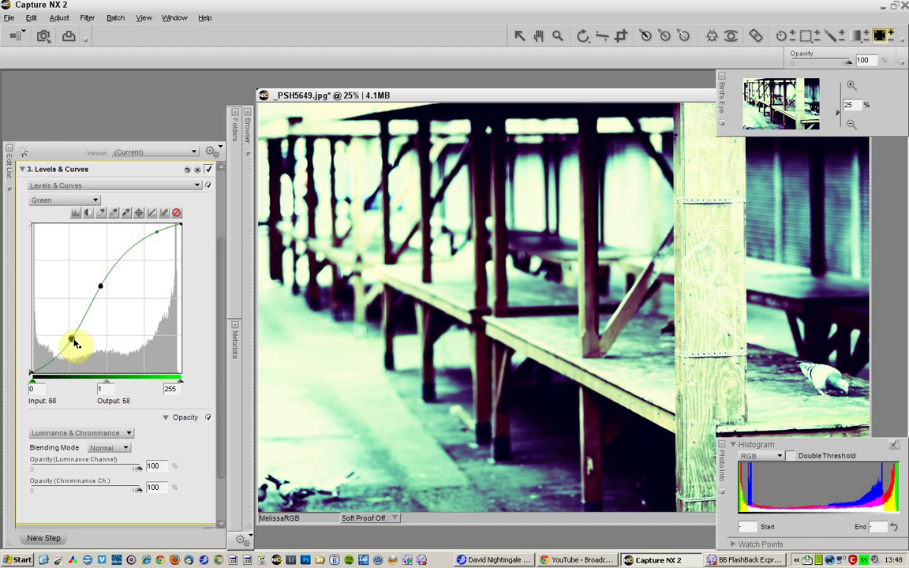
{"action": "left_click_drag", "start_coordinate": [76, 341], "coordinate": [86, 357]}
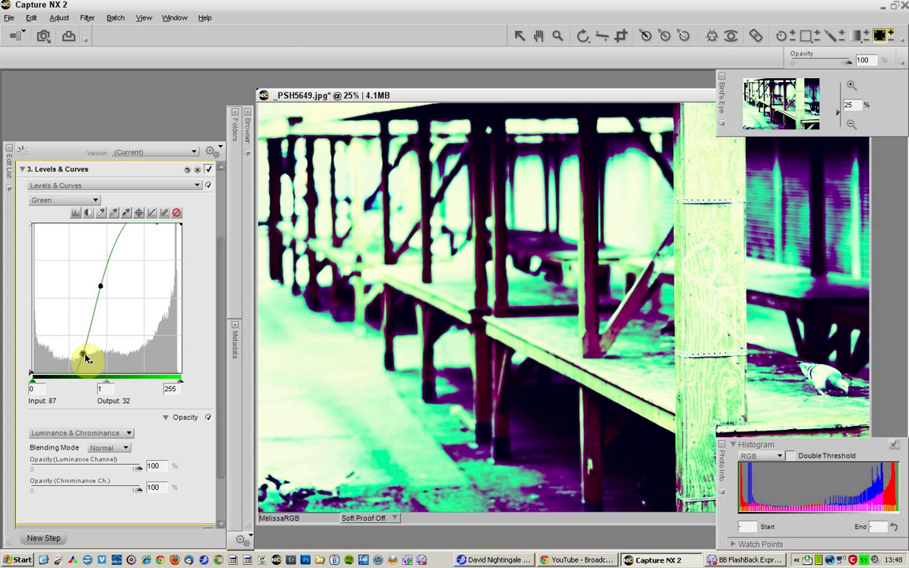
{"action": "left_click_drag", "start_coordinate": [85, 357], "coordinate": [60, 322]}
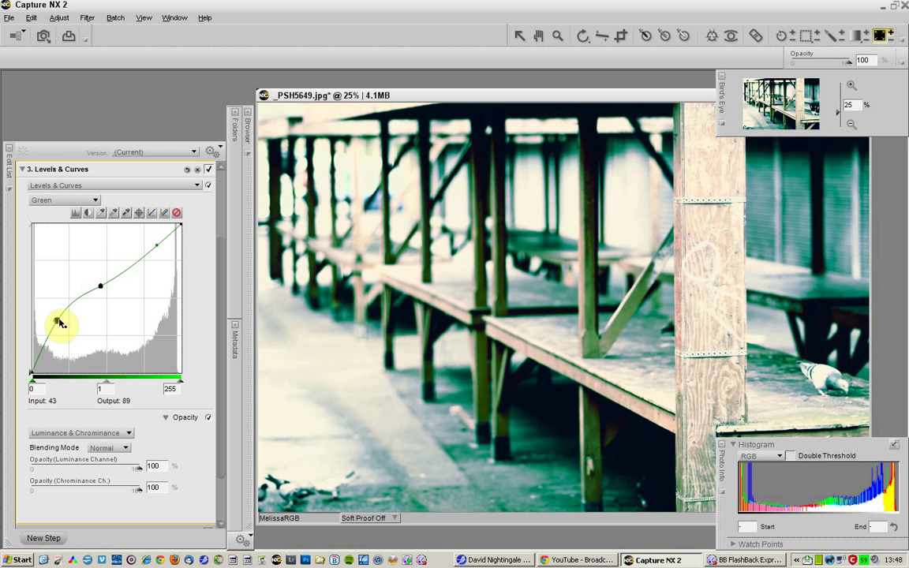
{"action": "left_click_drag", "start_coordinate": [60, 323], "coordinate": [56, 330]}
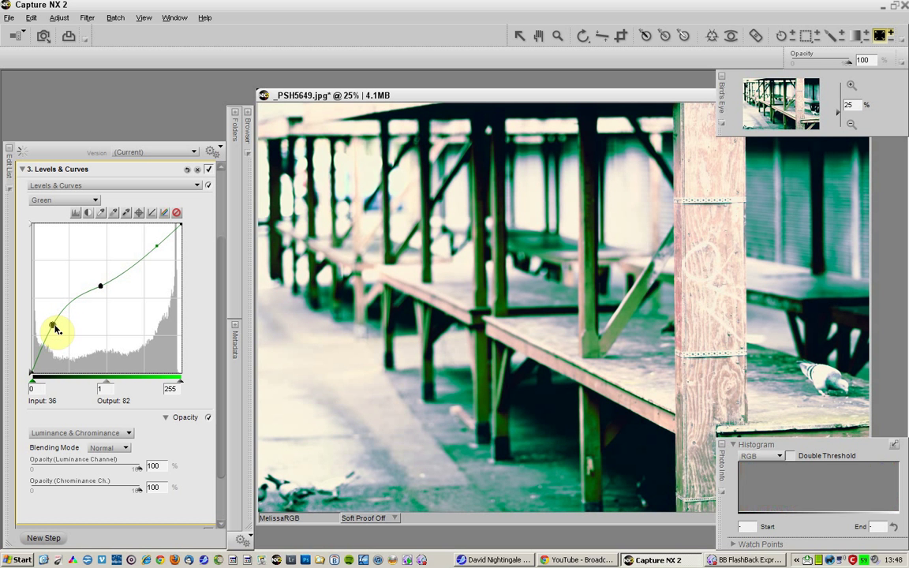
{"action": "left_click_drag", "start_coordinate": [55, 327], "coordinate": [57, 306]}
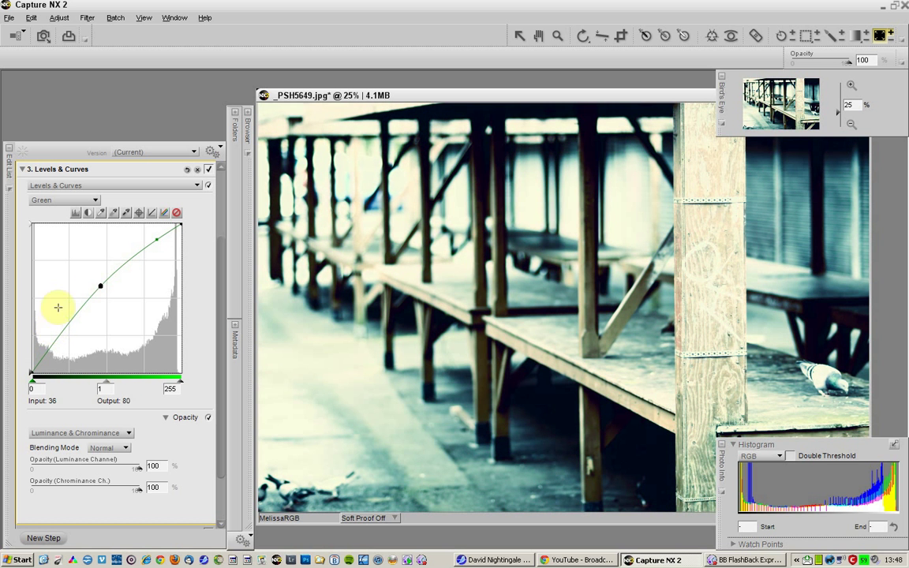
Lower the Blue channel highlights to give the bright areas a warm yellow tint
{"action": "left_click", "coordinate": [76, 199]}
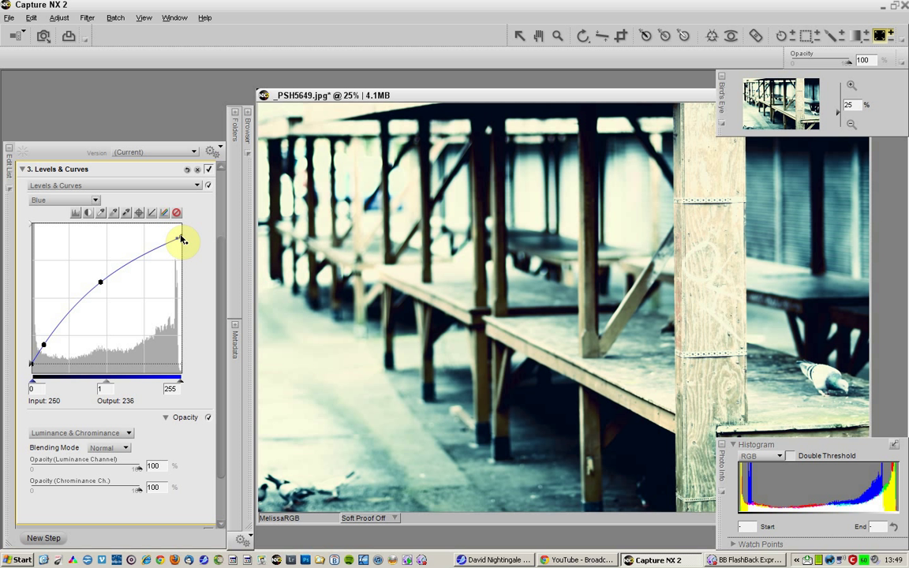
{"action": "left_click_drag", "start_coordinate": [180, 240], "coordinate": [178, 257]}
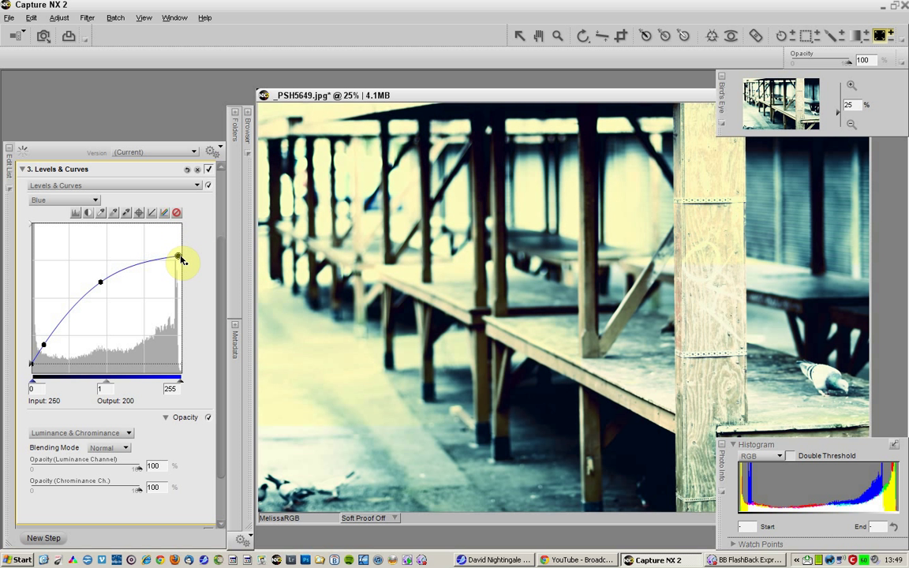
{"action": "left_click_drag", "start_coordinate": [180, 259], "coordinate": [179, 241]}
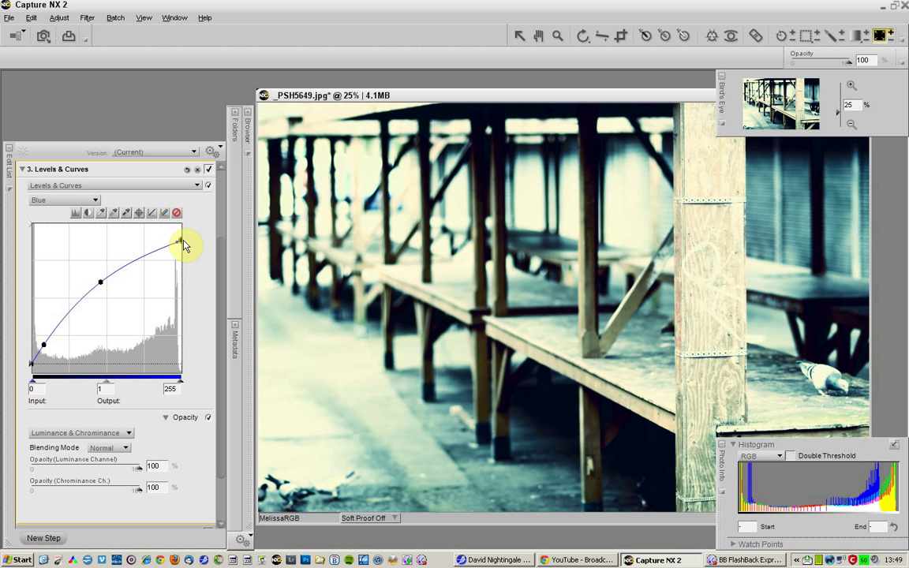
{"action": "left_click_drag", "start_coordinate": [183, 243], "coordinate": [180, 248]}
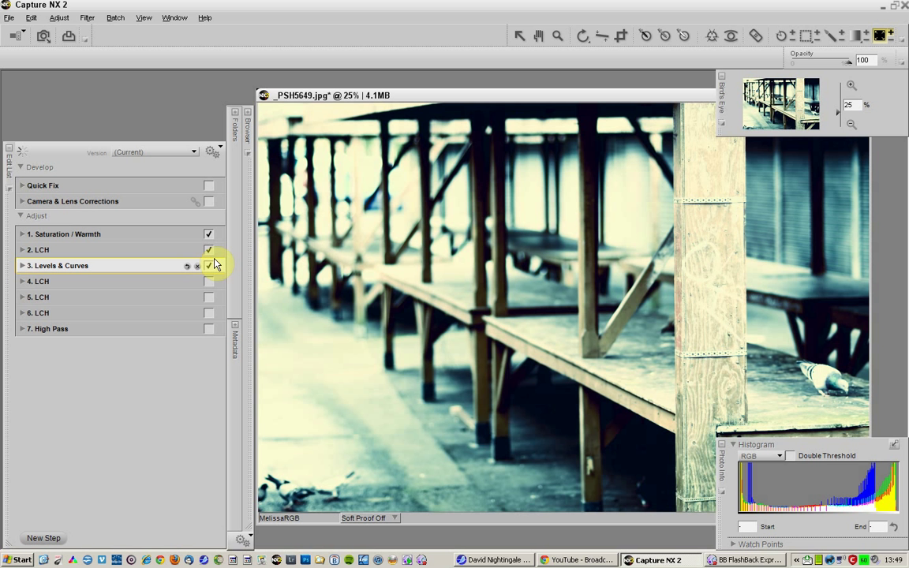
Toggle the Levels & Curves, LCH and Saturation / Warmth steps off and back on to compare tones
{"action": "left_click", "coordinate": [208, 265]}
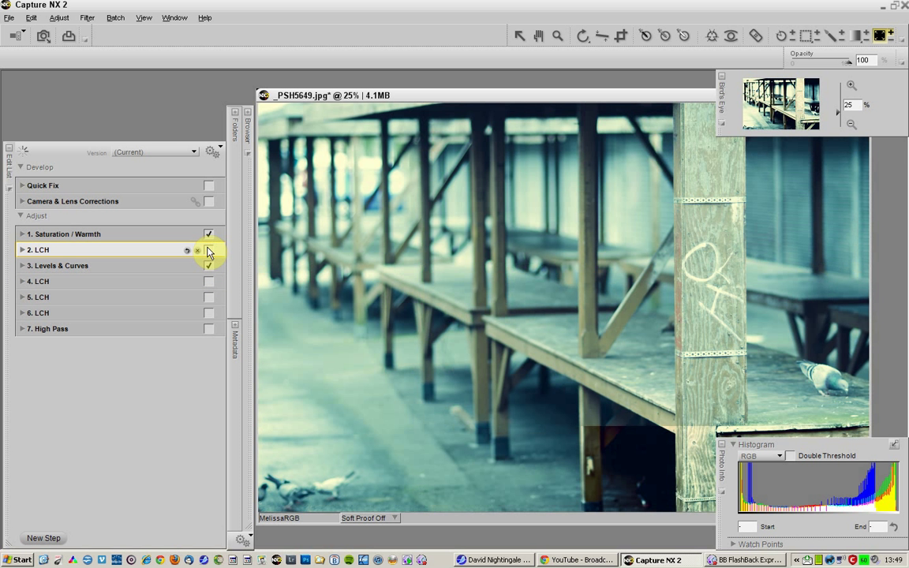
{"action": "left_click", "coordinate": [208, 249]}
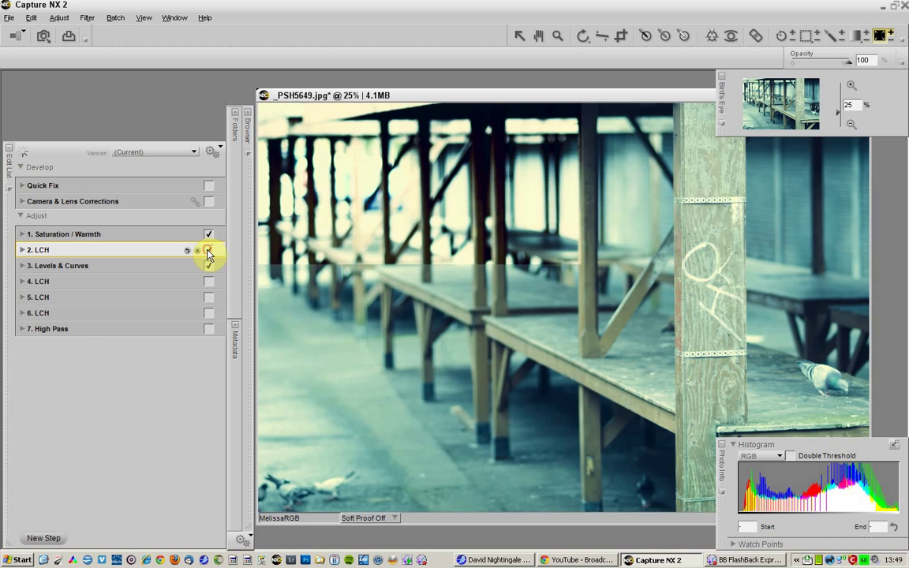
{"action": "left_click", "coordinate": [209, 237]}
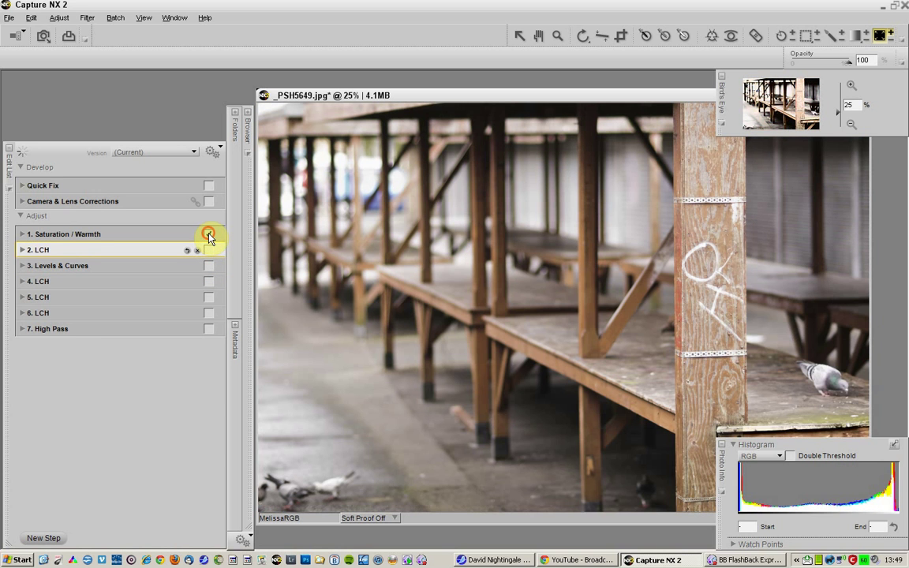
{"action": "left_click", "coordinate": [208, 233]}
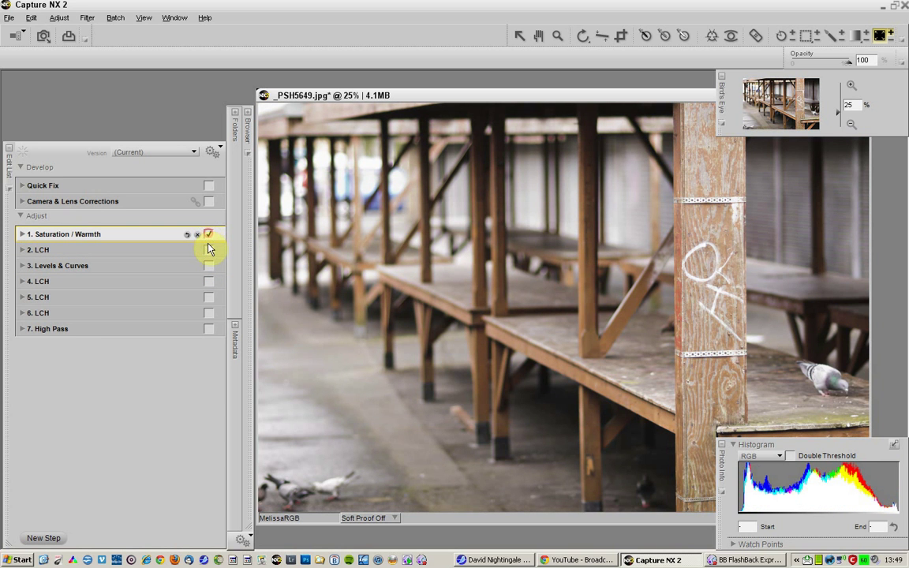
{"action": "left_click", "coordinate": [208, 265]}
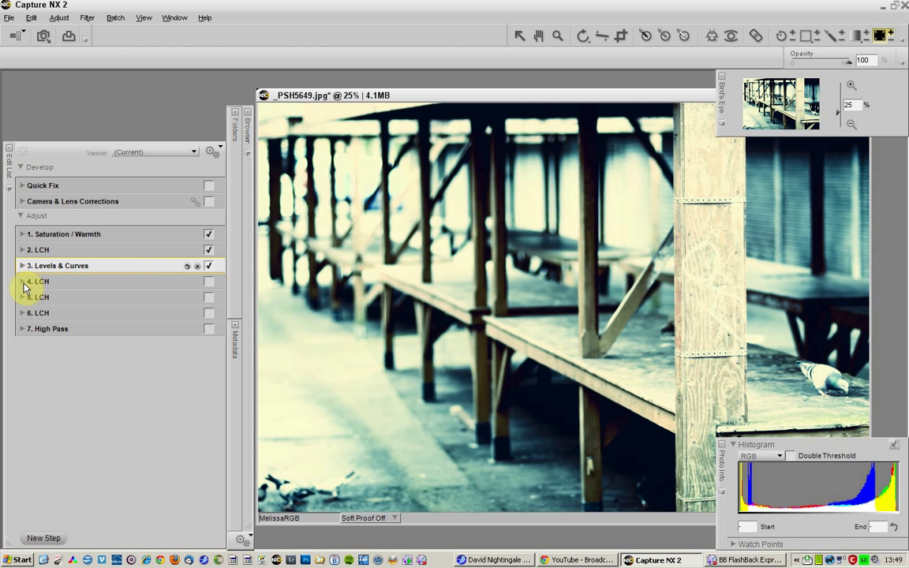
Inspect the fourth LCH edge-darkening curve and its Selection mask, leaving it enabled
{"action": "left_click", "coordinate": [22, 281]}
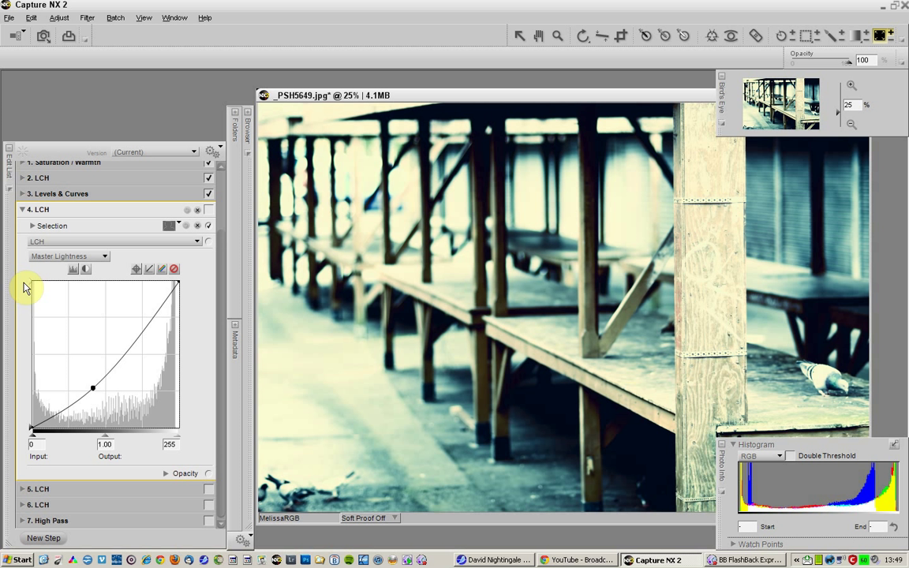
{"action": "mouse_move", "coordinate": [233, 275]}
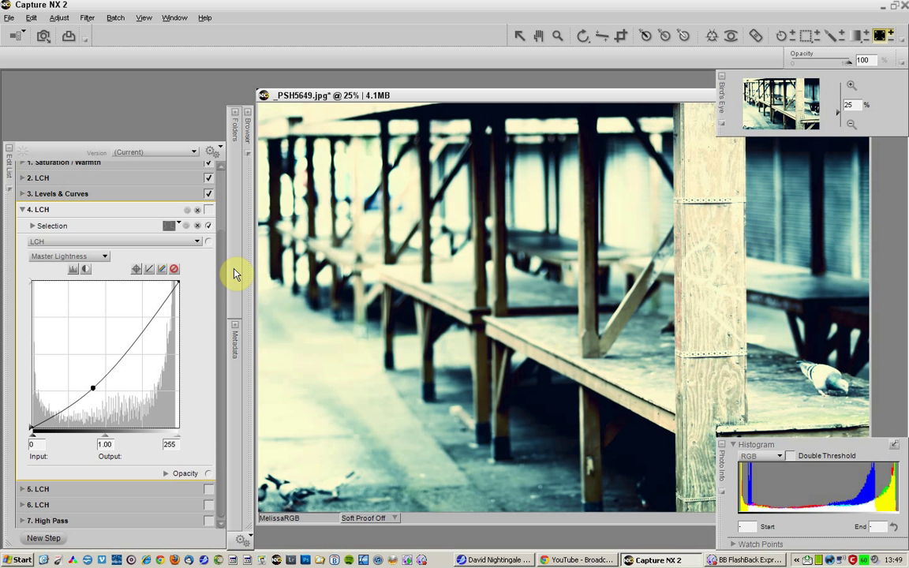
{"action": "mouse_move", "coordinate": [208, 213]}
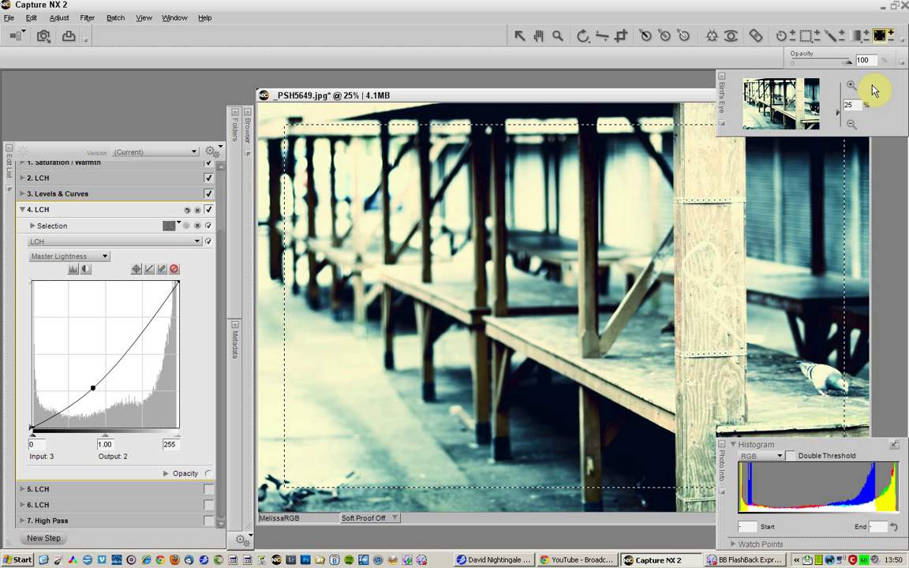
{"action": "mouse_move", "coordinate": [767, 134]}
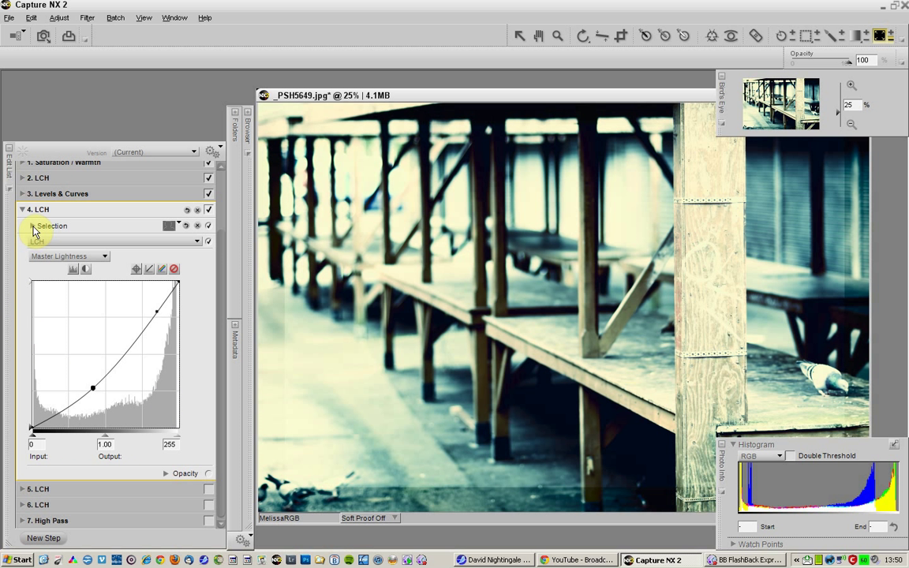
{"action": "left_click", "coordinate": [32, 227]}
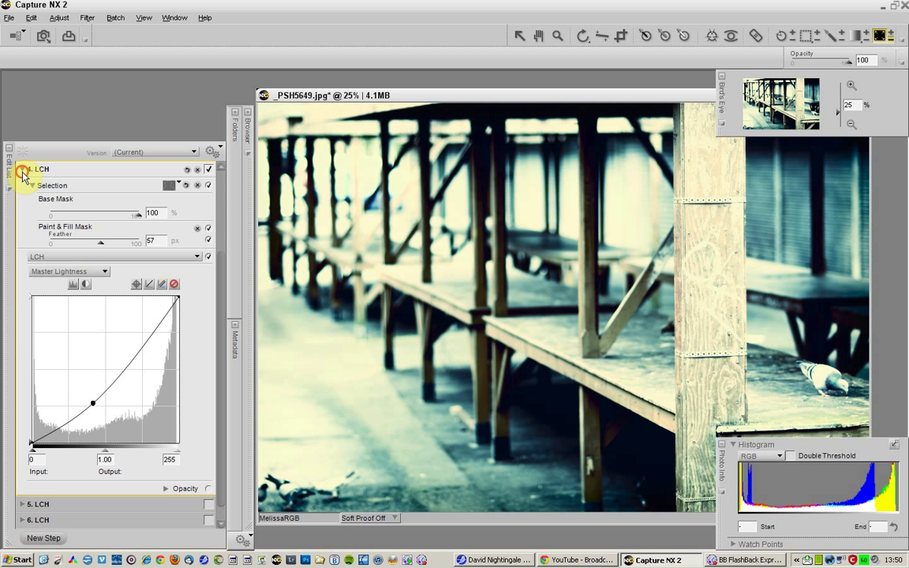
{"action": "left_click", "coordinate": [23, 171]}
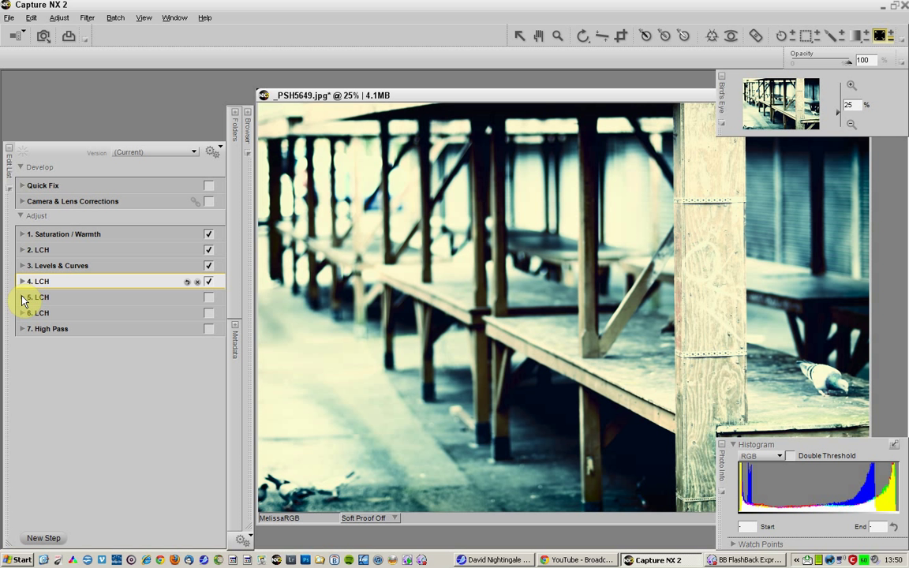
{"action": "left_click", "coordinate": [24, 281]}
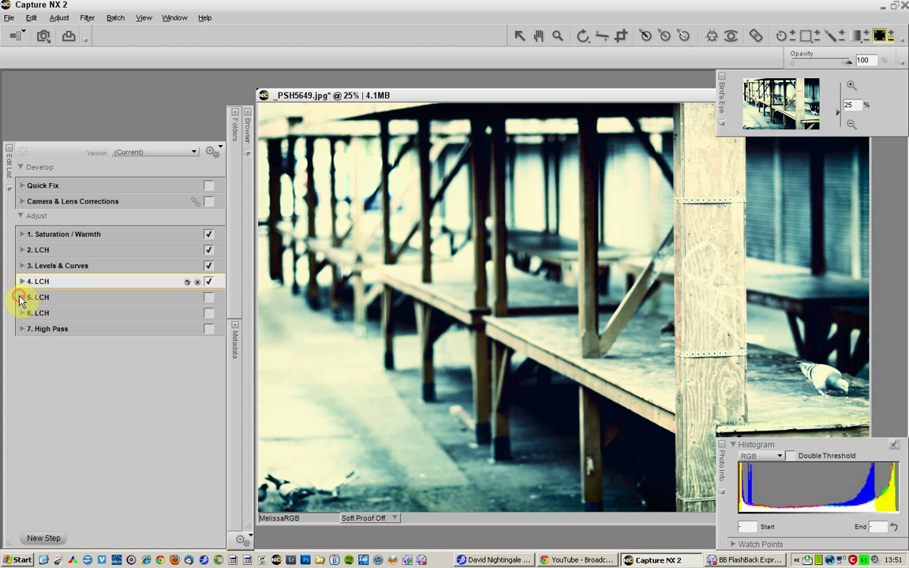
Delete the redundant fifth LCH step so the Edit List renumbers to six steps
{"action": "left_click", "coordinate": [22, 296]}
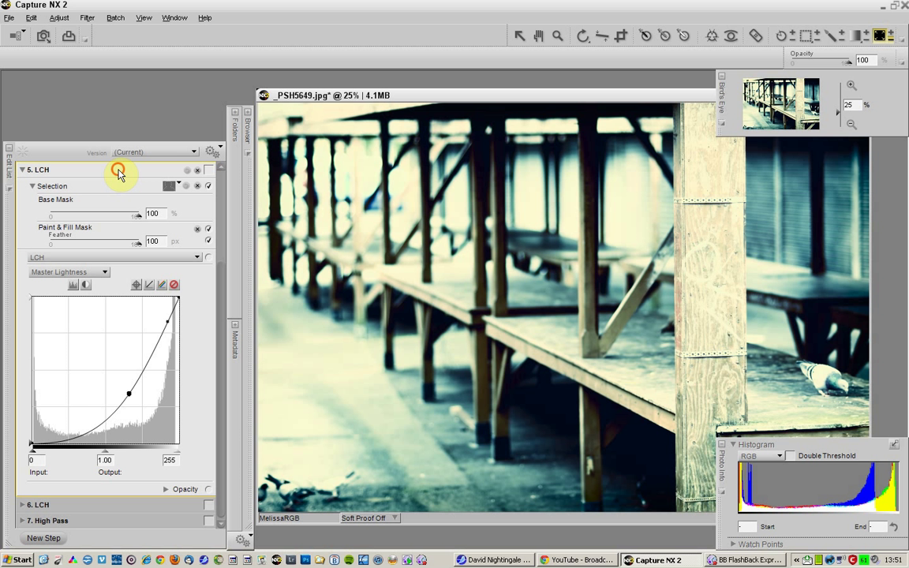
{"action": "left_click", "coordinate": [103, 184]}
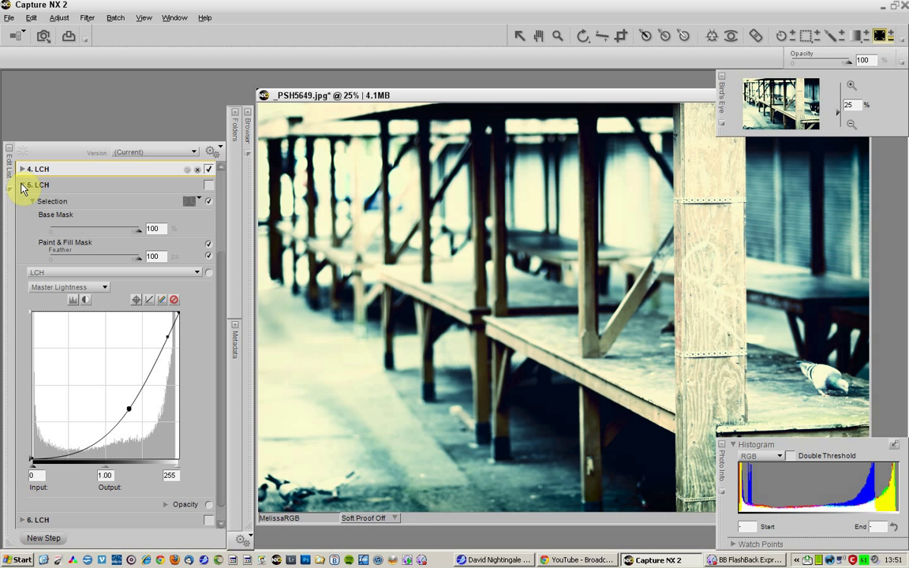
{"action": "left_click", "coordinate": [22, 185]}
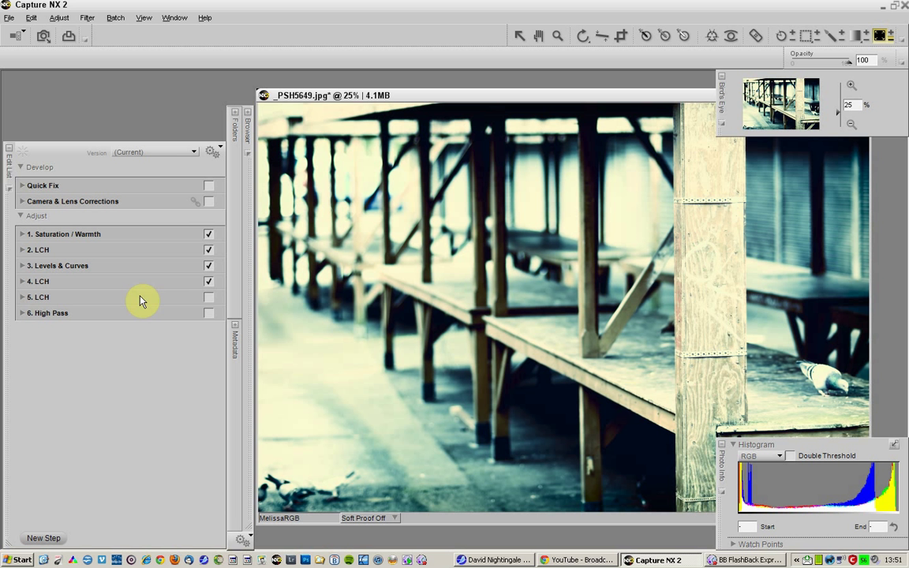
Pull the fifth LCH Master Lightness curve down to darken the midtones
{"action": "left_click", "coordinate": [208, 296]}
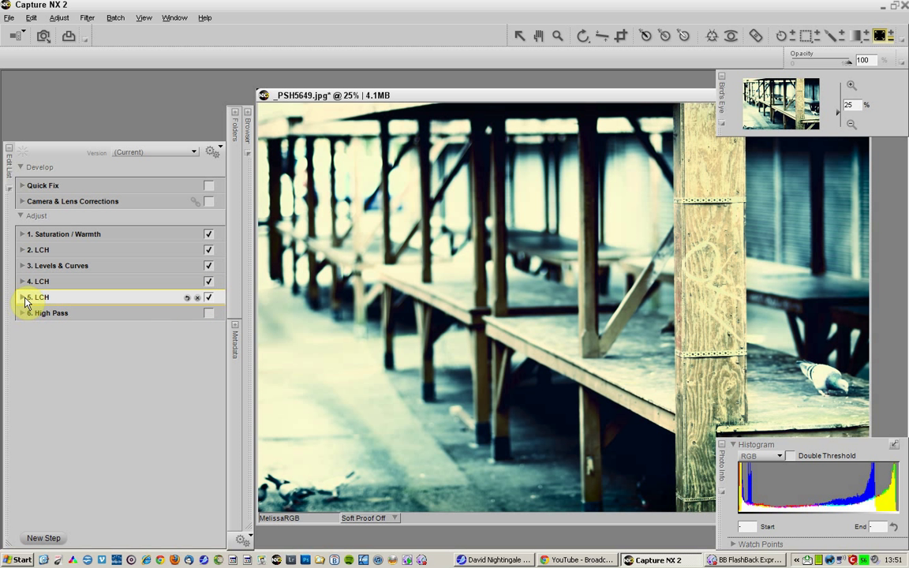
{"action": "left_click", "coordinate": [23, 297]}
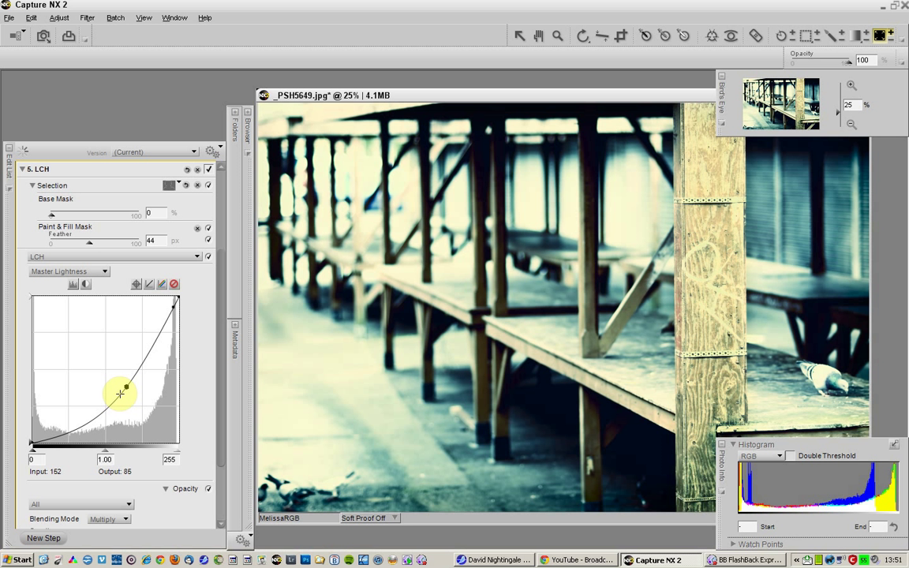
{"action": "left_click_drag", "start_coordinate": [120, 393], "coordinate": [127, 387]}
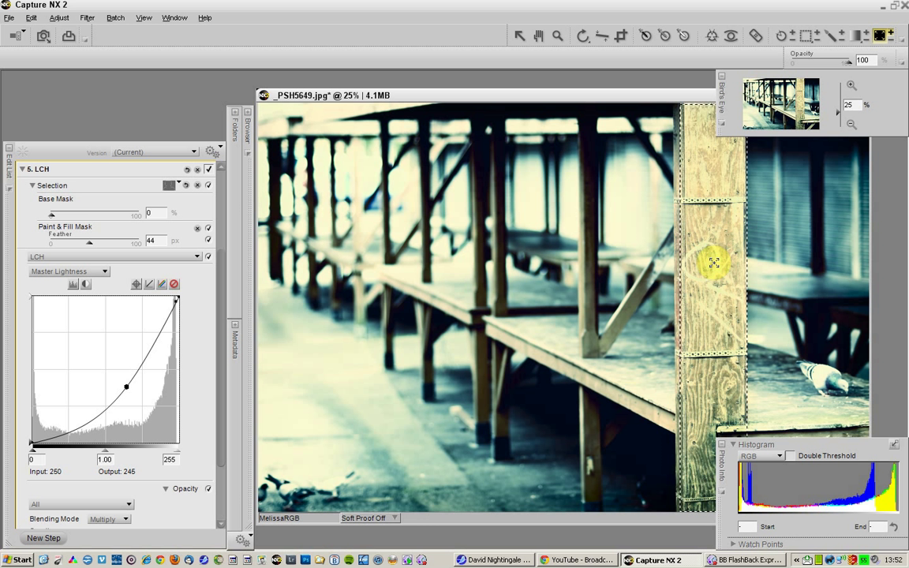
Paint the mask over the foreground wooden post and switch the darkening step on
{"action": "left_click_drag", "start_coordinate": [126, 386], "coordinate": [104, 409]}
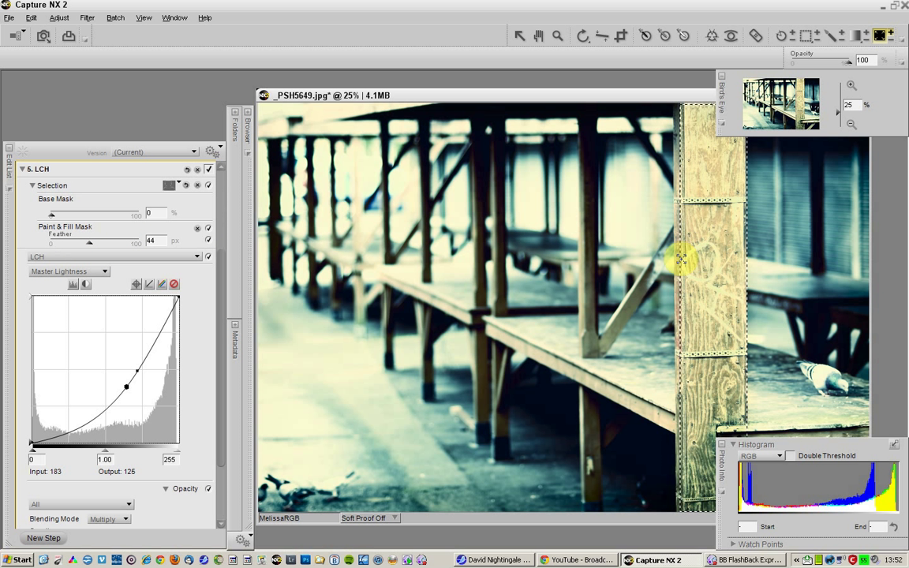
{"action": "left_click_drag", "start_coordinate": [136, 371], "coordinate": [174, 316]}
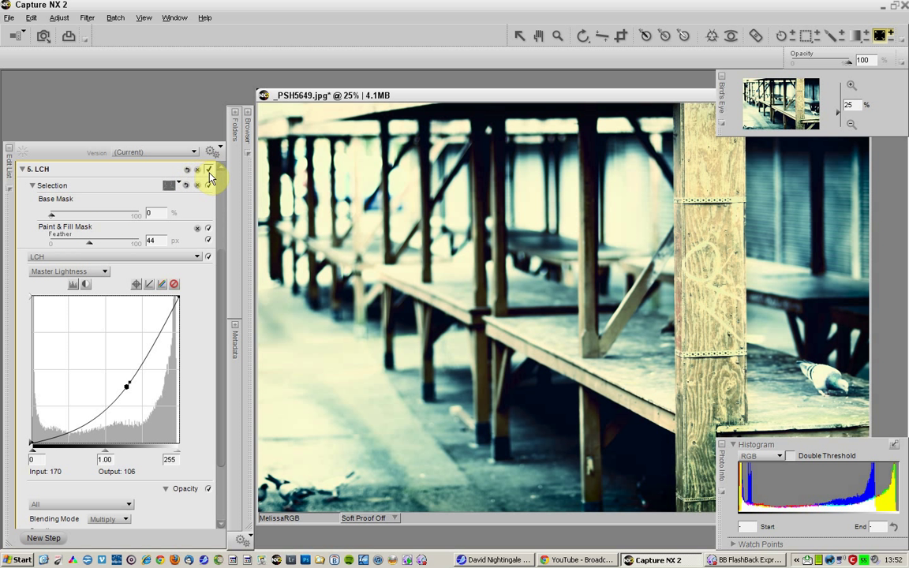
{"action": "left_click", "coordinate": [209, 172]}
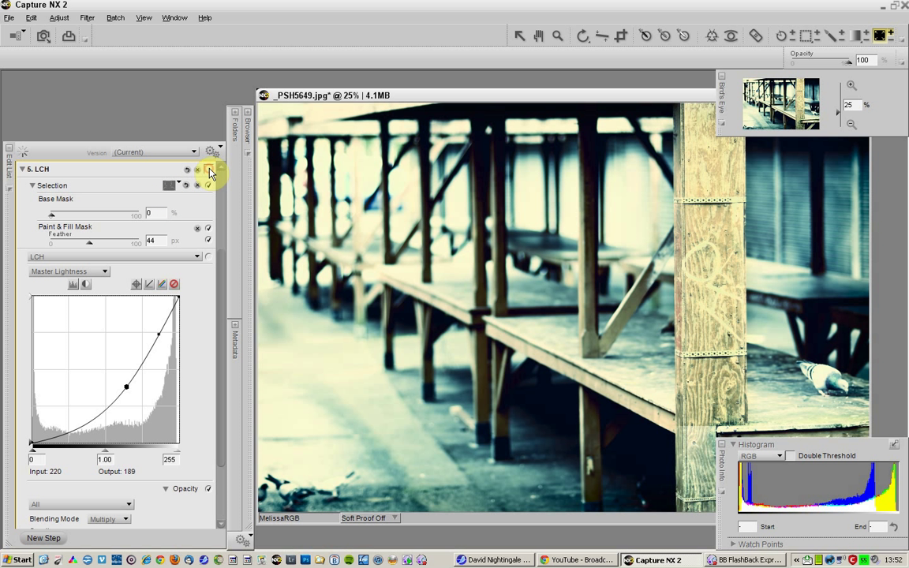
{"action": "left_click", "coordinate": [208, 170]}
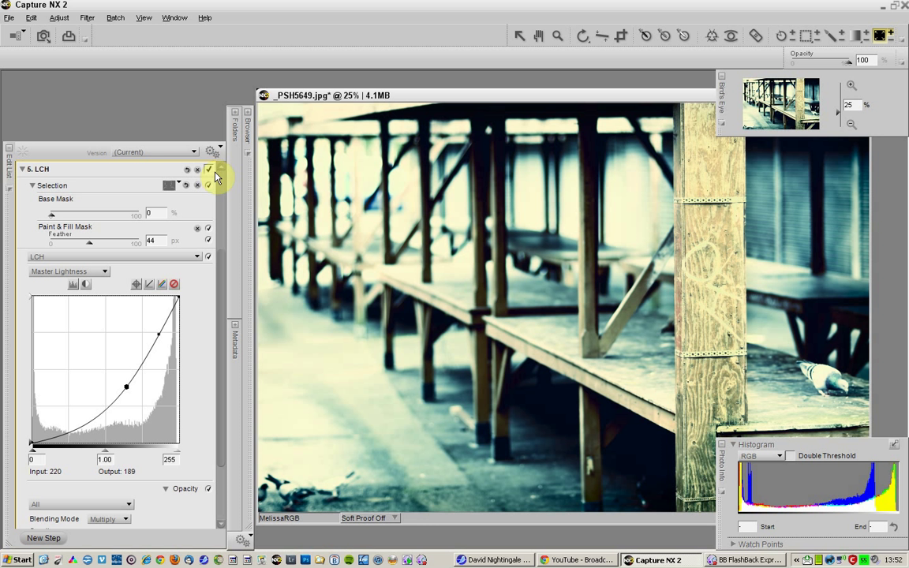
{"action": "left_click", "coordinate": [26, 169]}
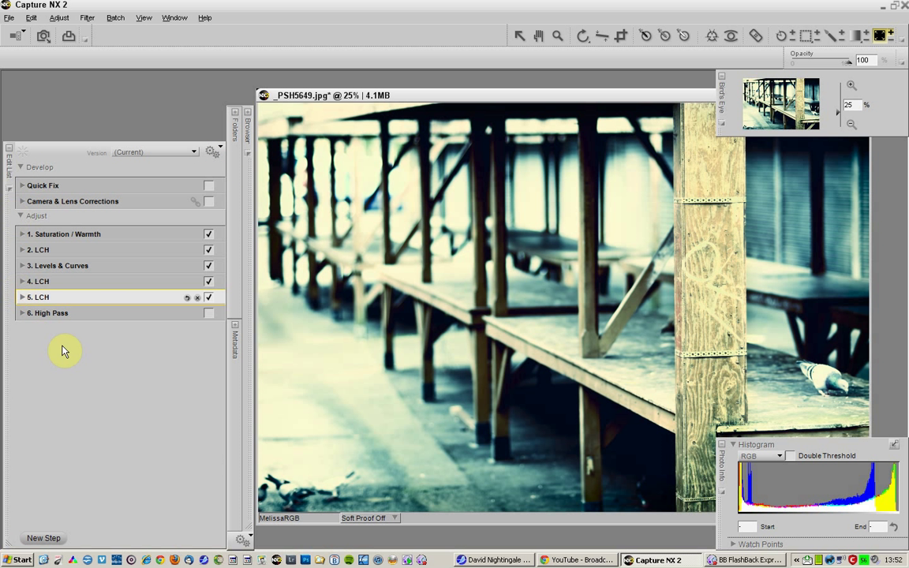
{"action": "mouse_move", "coordinate": [25, 319]}
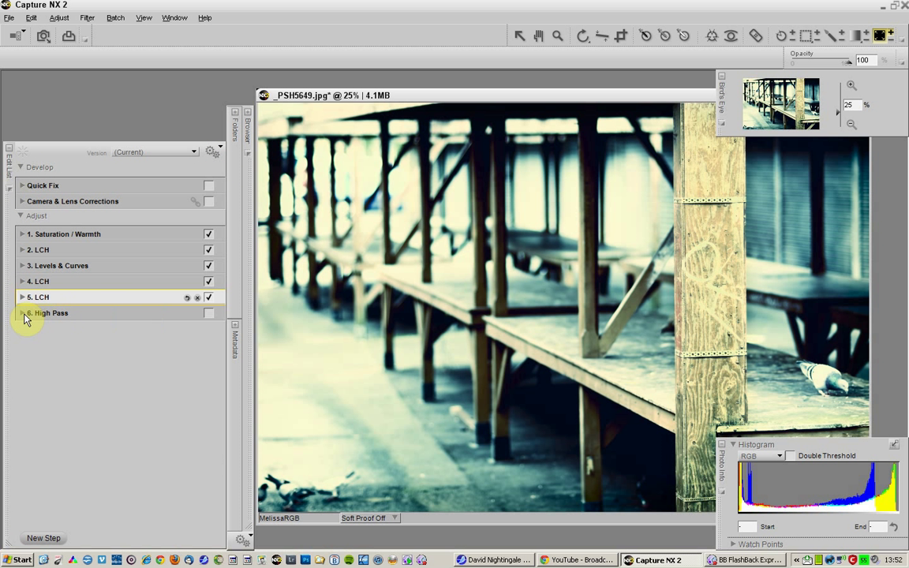
Review the High Pass step's Paint & Fill mask at Radius 6.92 with Overlay blending, leaving it enabled
{"action": "left_click", "coordinate": [24, 312]}
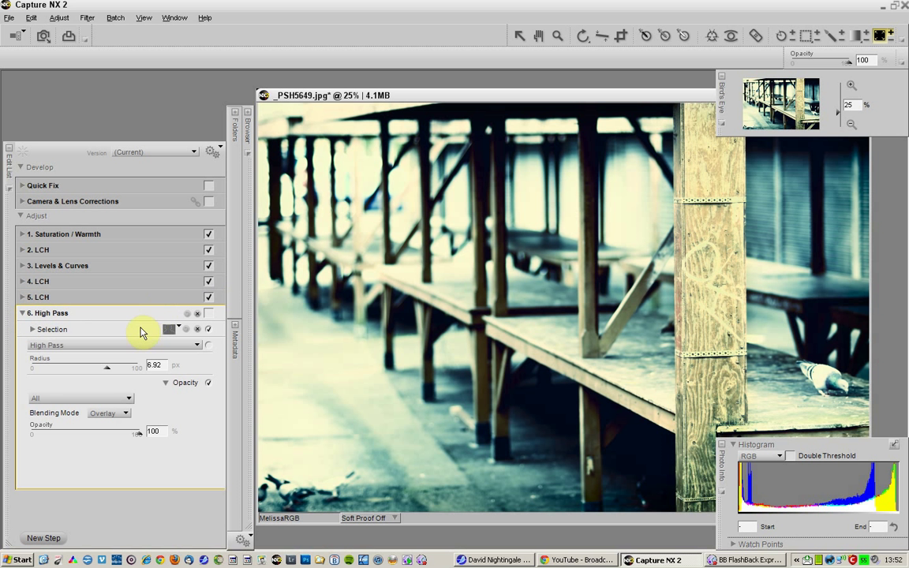
{"action": "left_click", "coordinate": [32, 330]}
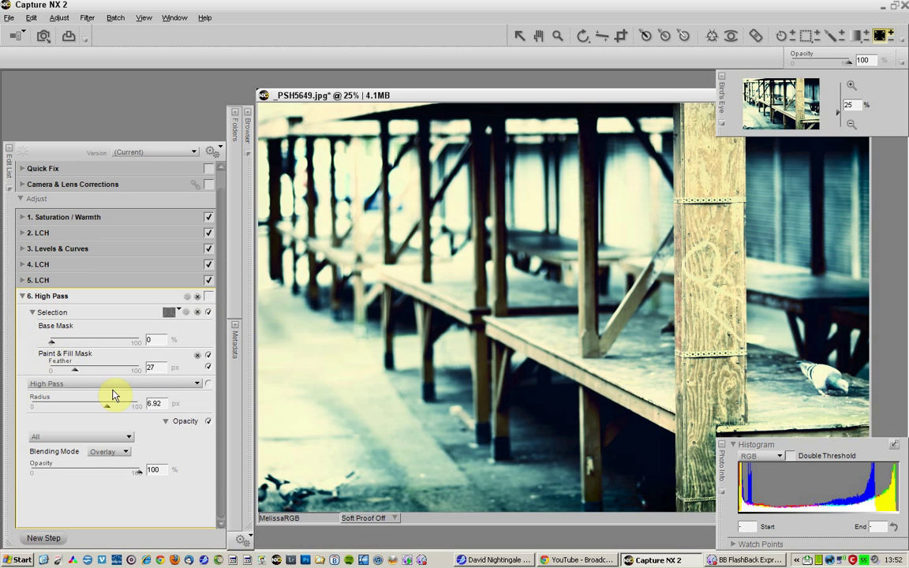
{"action": "mouse_move", "coordinate": [130, 417]}
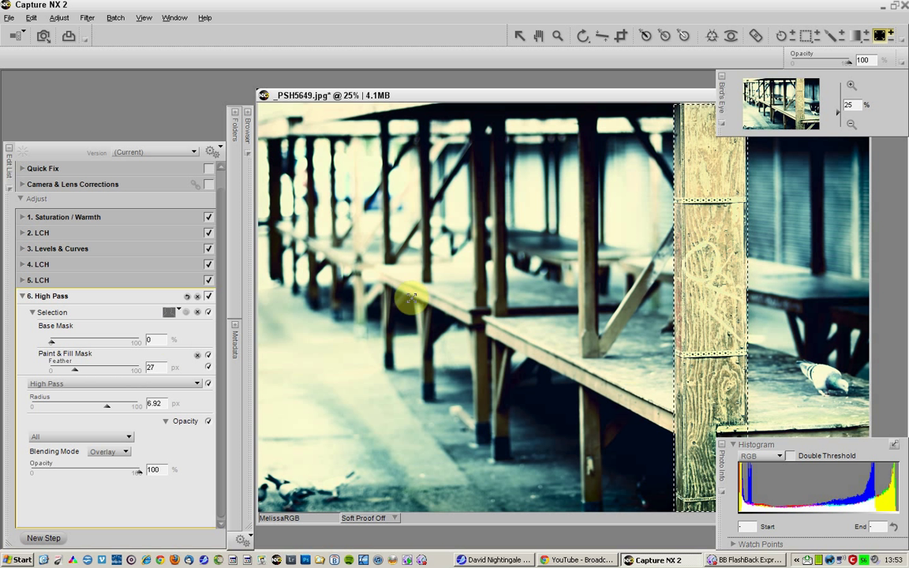
{"action": "left_click", "coordinate": [16, 296]}
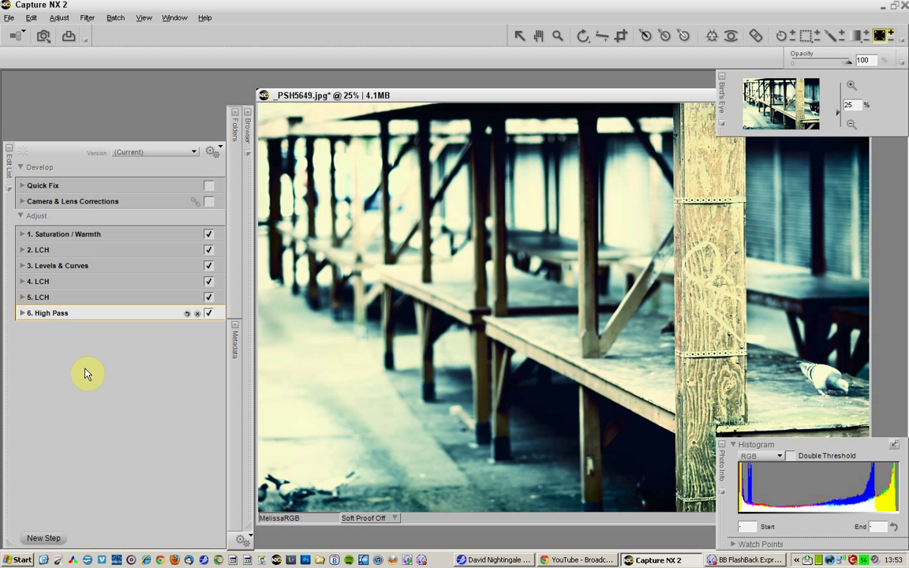
{"action": "mouse_move", "coordinate": [77, 360]}
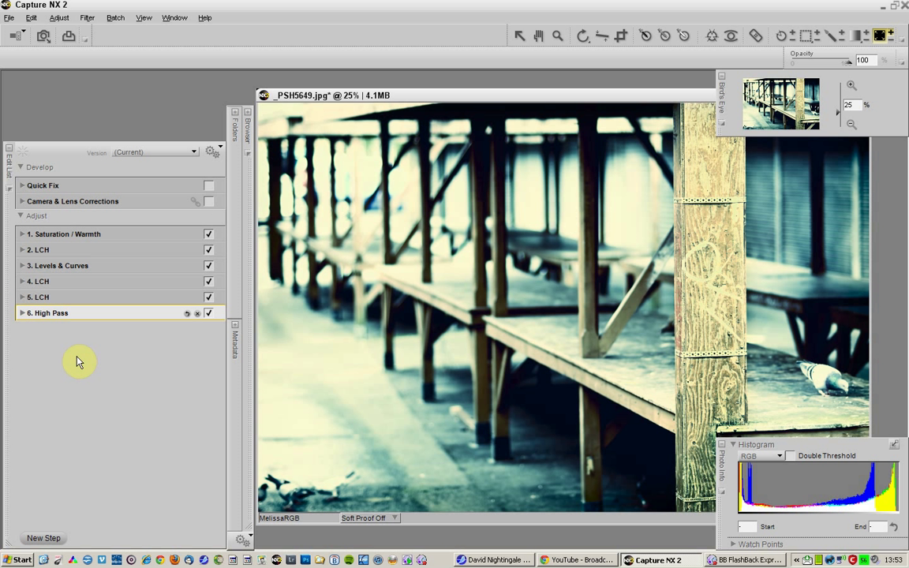